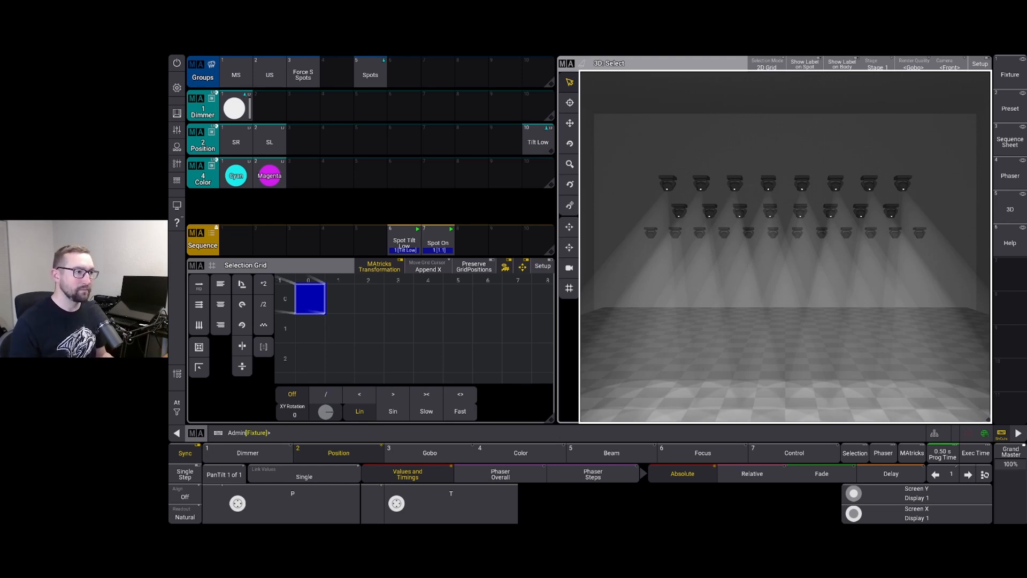
# - Select spots 101–102, apply the SR and SL positions, and store as Position preset 4
pyautogui.moveTo(622, 162); pyautogui.dragTo(933, 225)
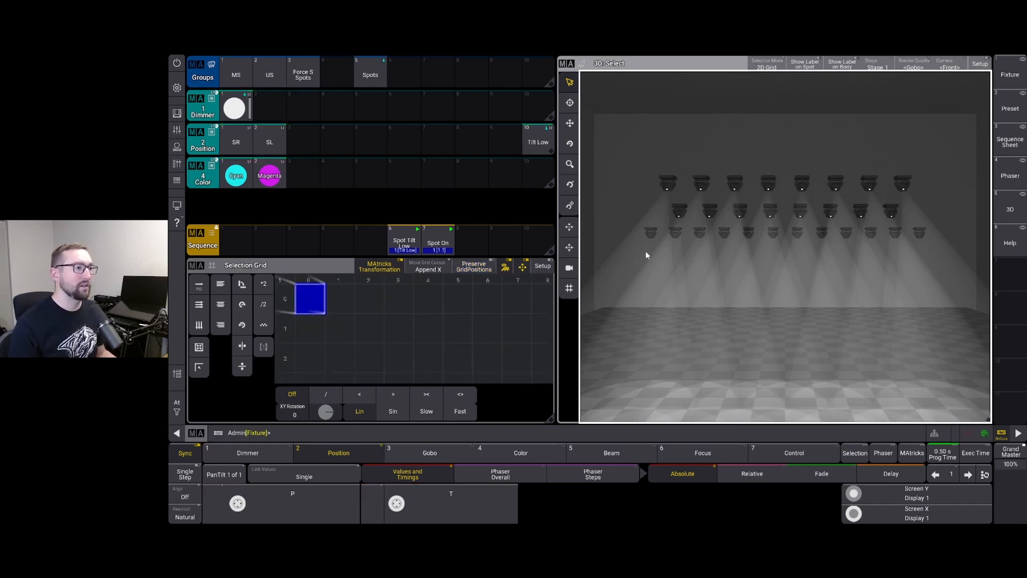
pyautogui.moveTo(628, 237); pyautogui.dragTo(937, 245)
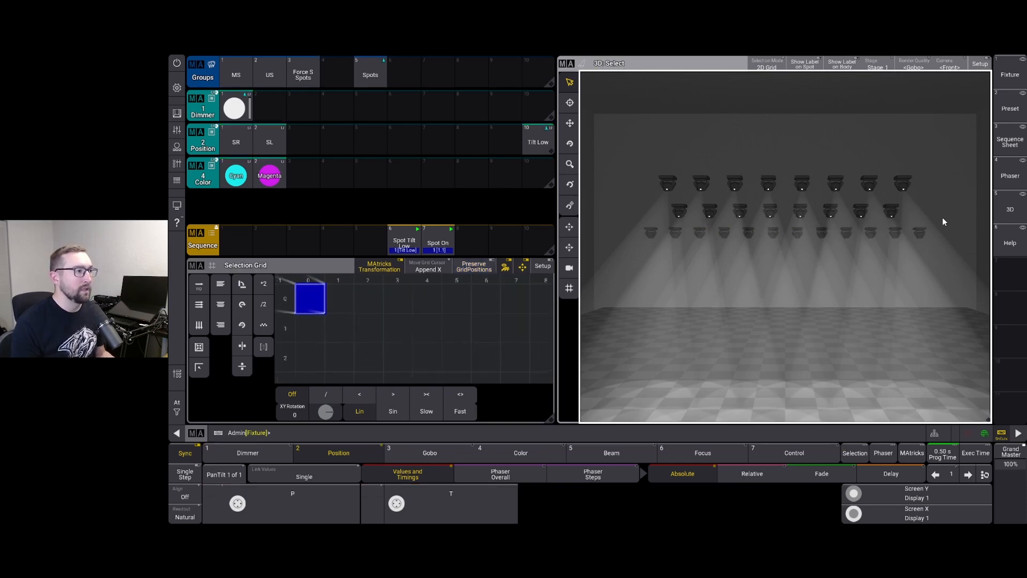
pyautogui.moveTo(651, 181)
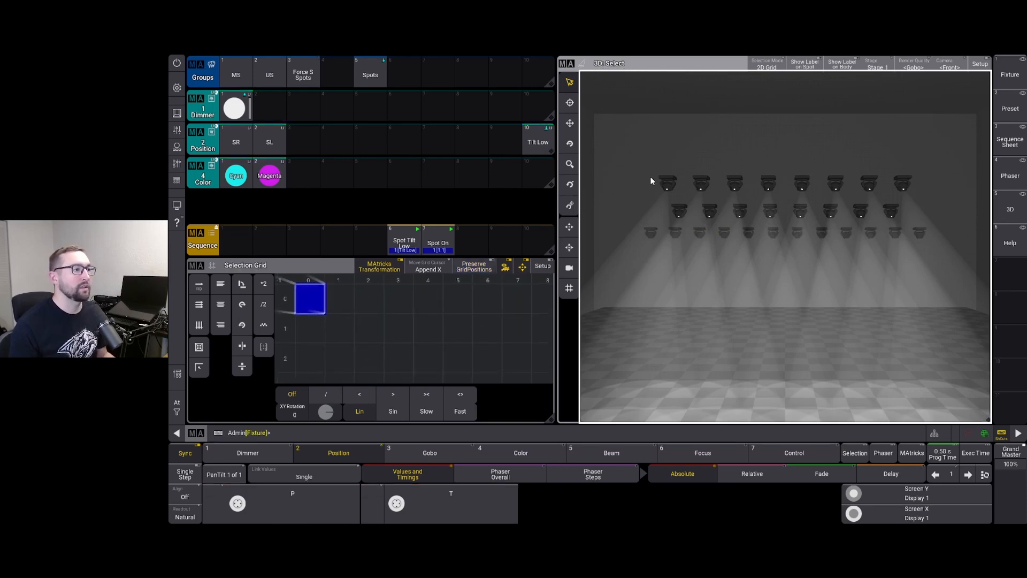
pyautogui.moveTo(651, 180); pyautogui.dragTo(720, 199)
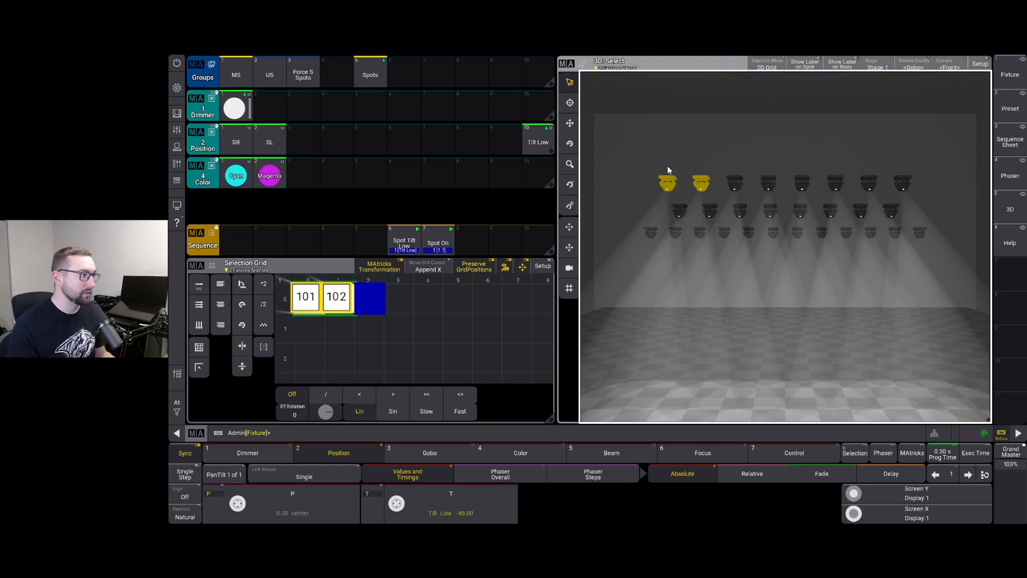
pyautogui.moveTo(678, 157)
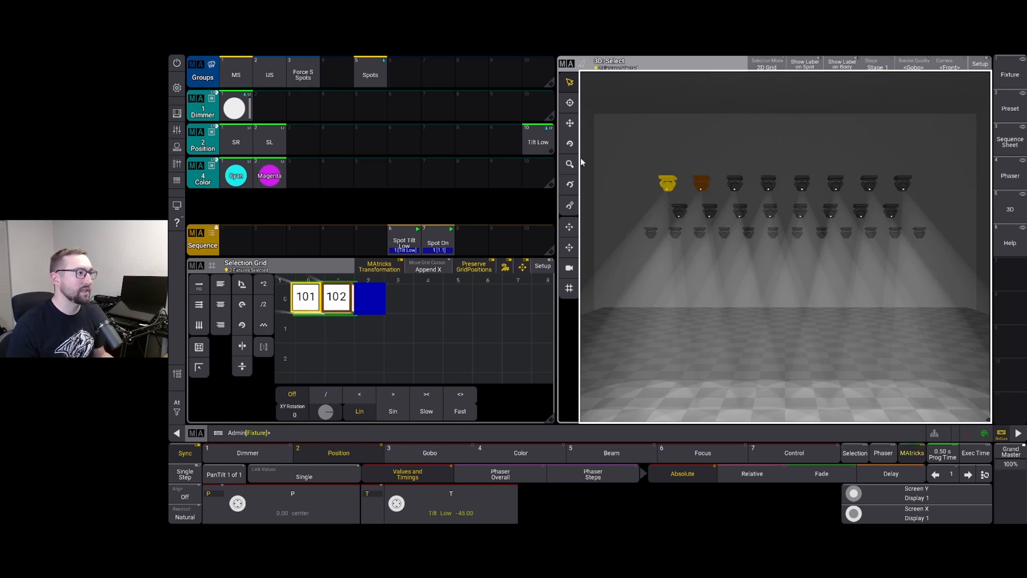
pyautogui.click(235, 141)
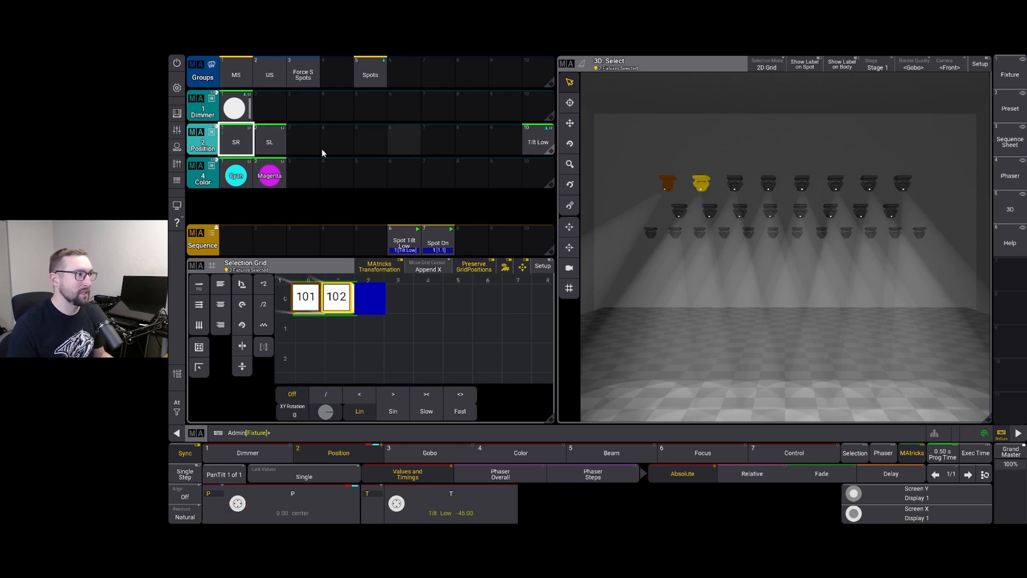
pyautogui.click(269, 142)
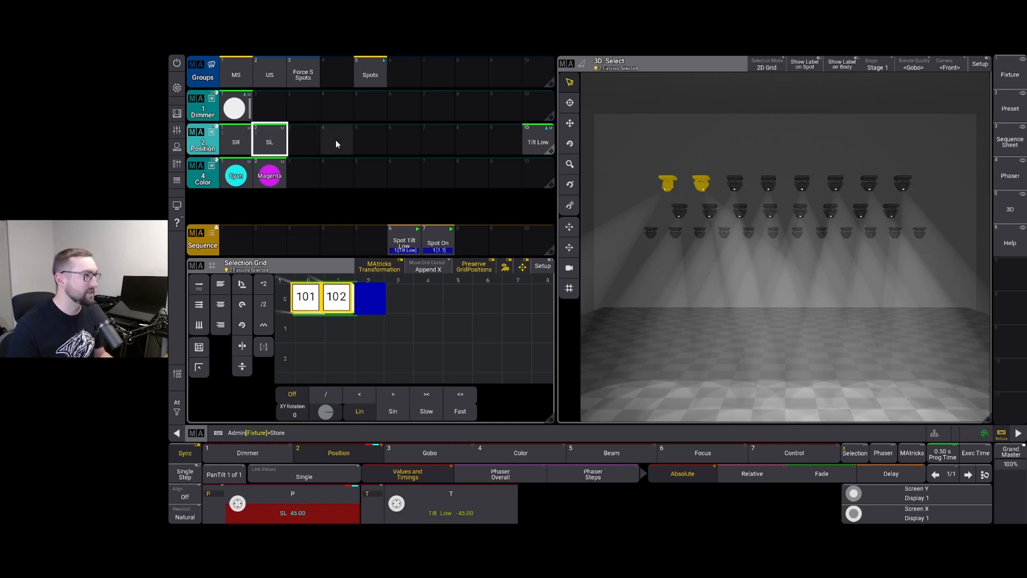
pyautogui.click(336, 142)
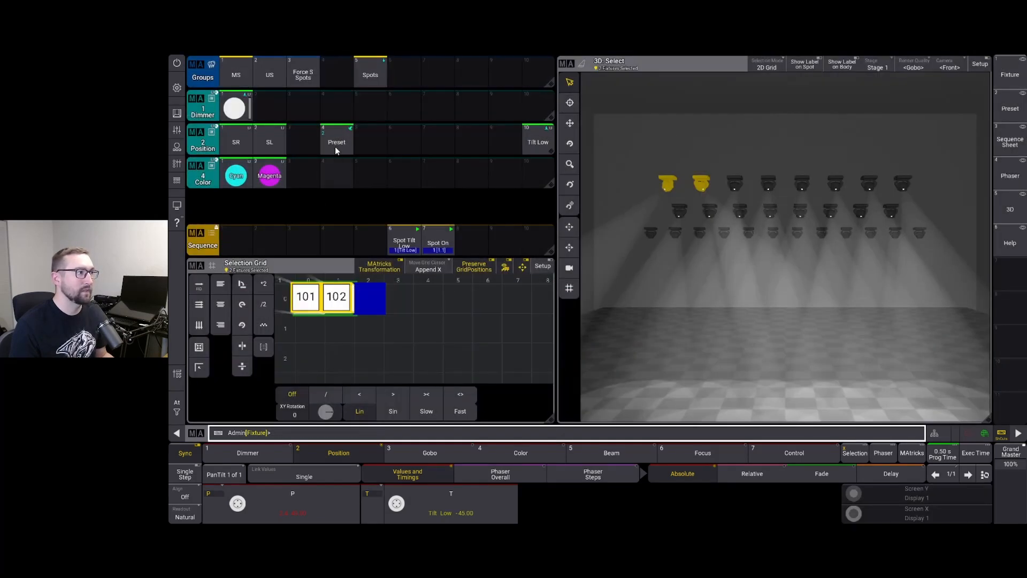
# - Clear the programmer and recall Position preset 4 to check its contents
pyautogui.click(336, 141)
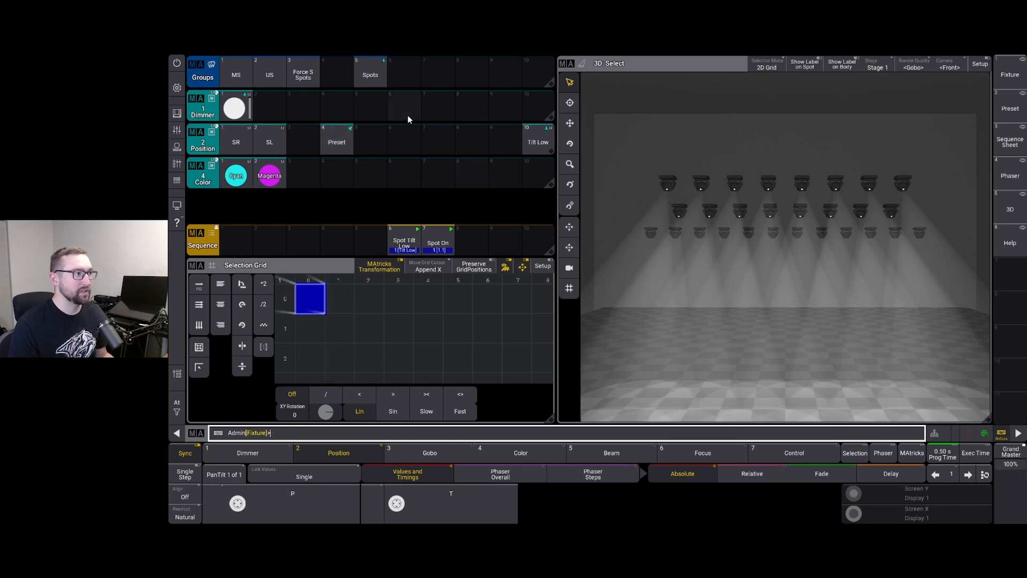
pyautogui.click(336, 142)
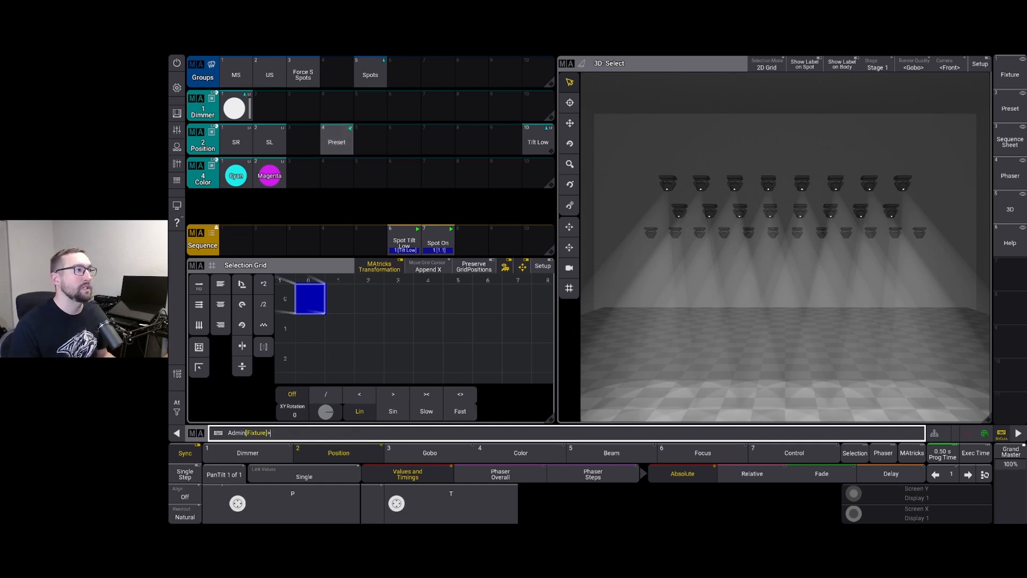
pyautogui.click(336, 141)
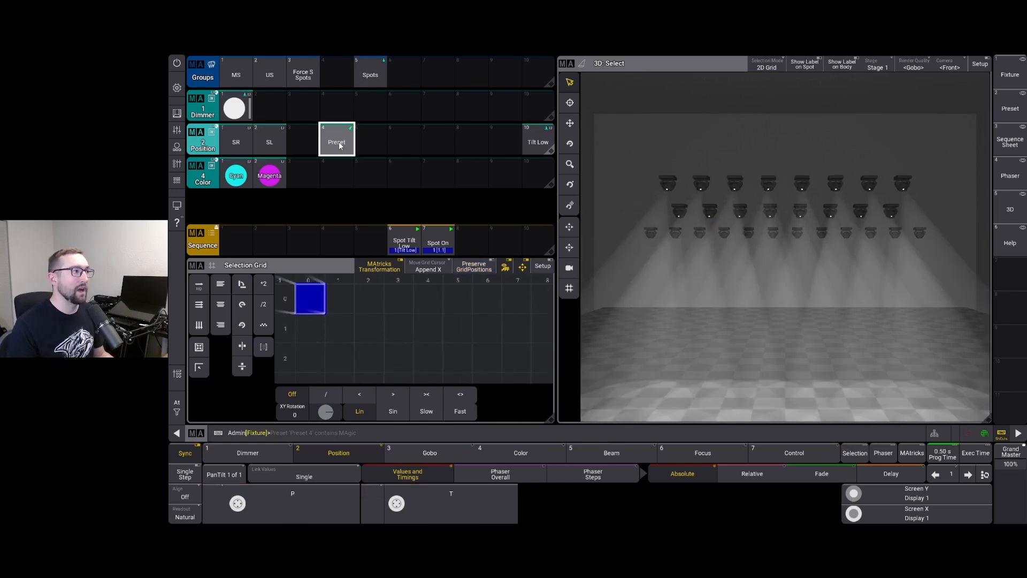
# - Store the Force S Spots group at Tilt Low into Position pool slot 6
pyautogui.click(303, 73)
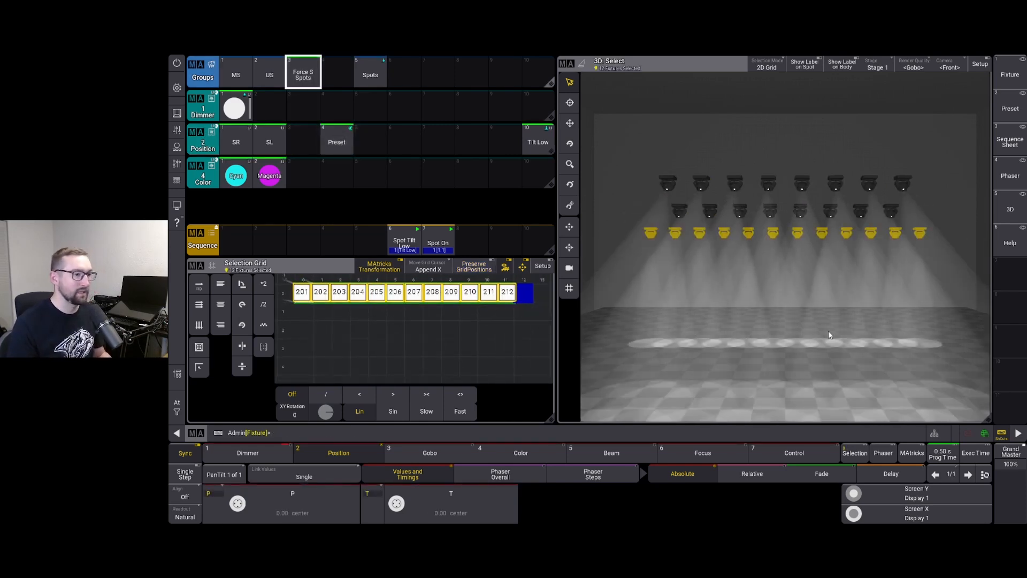
pyautogui.click(537, 141)
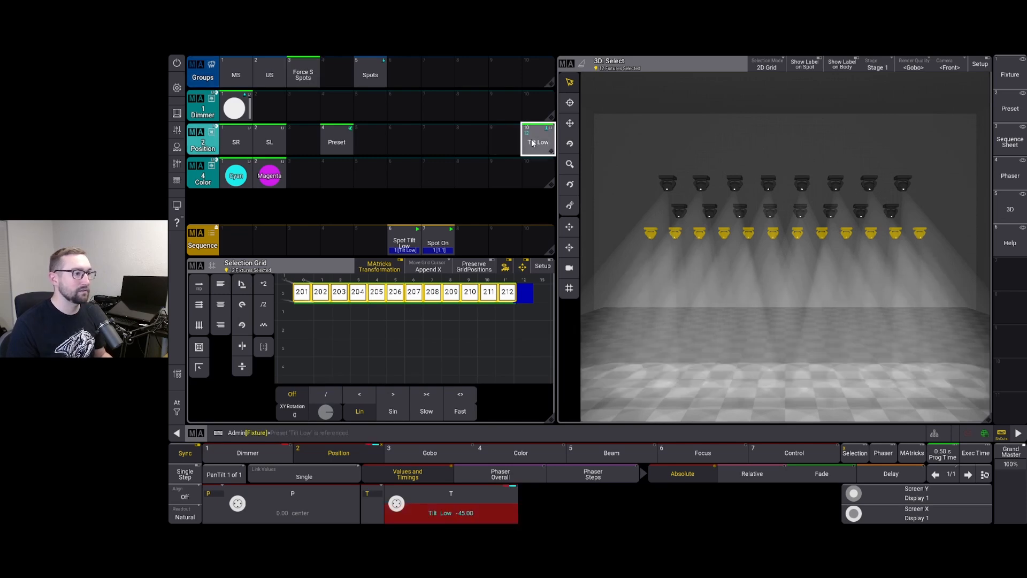
pyautogui.click(336, 142)
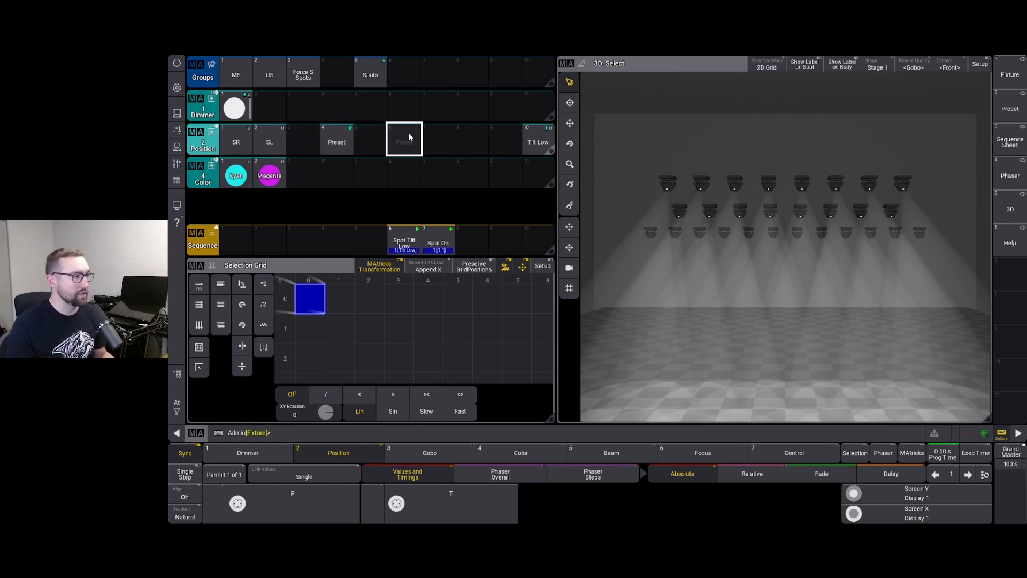
# - Edit Position preset 6 and set its recipes' Selection to group 5 'Spots'
pyautogui.rightClick(403, 137)
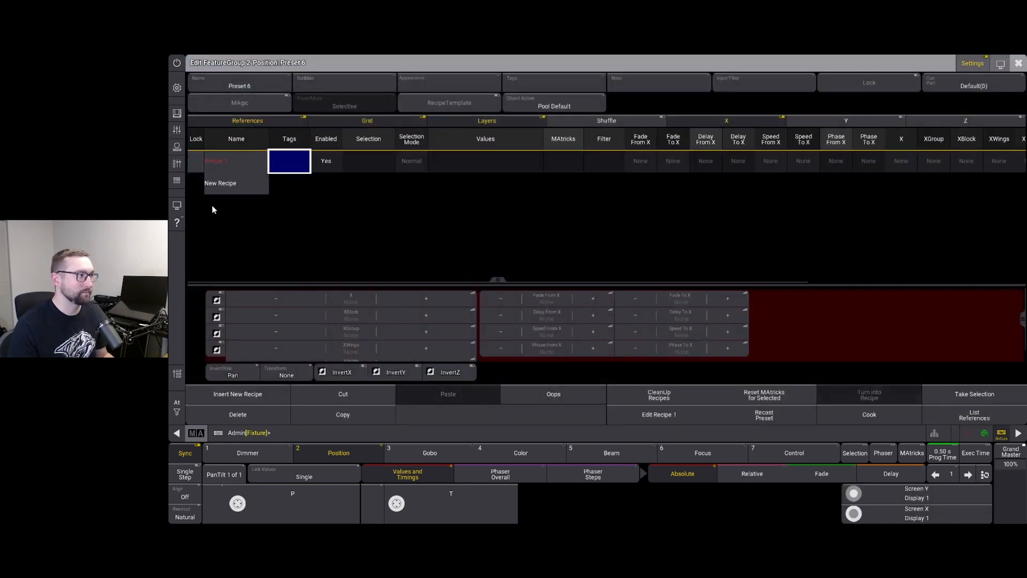
pyautogui.moveTo(242, 192)
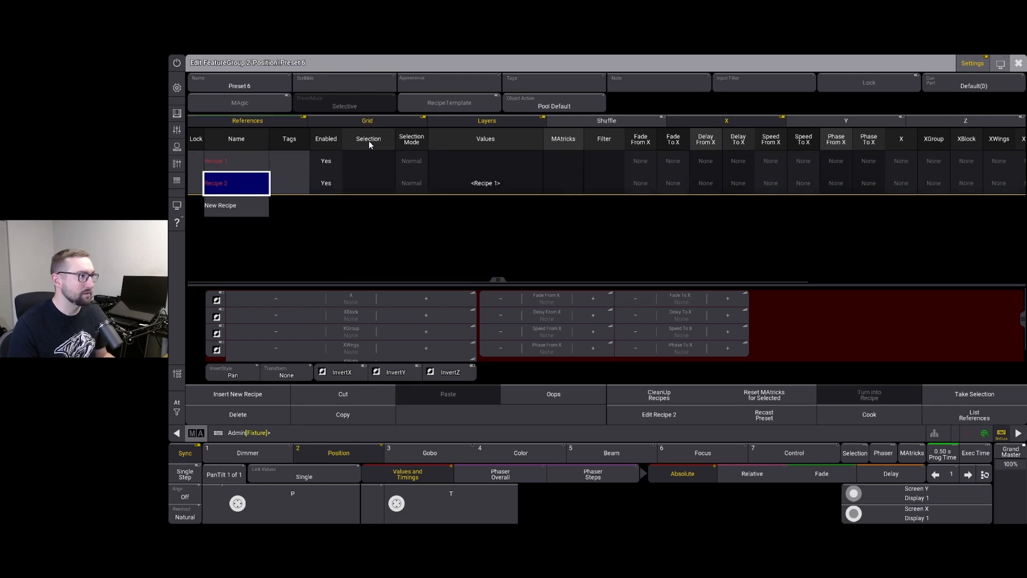
pyautogui.click(368, 183)
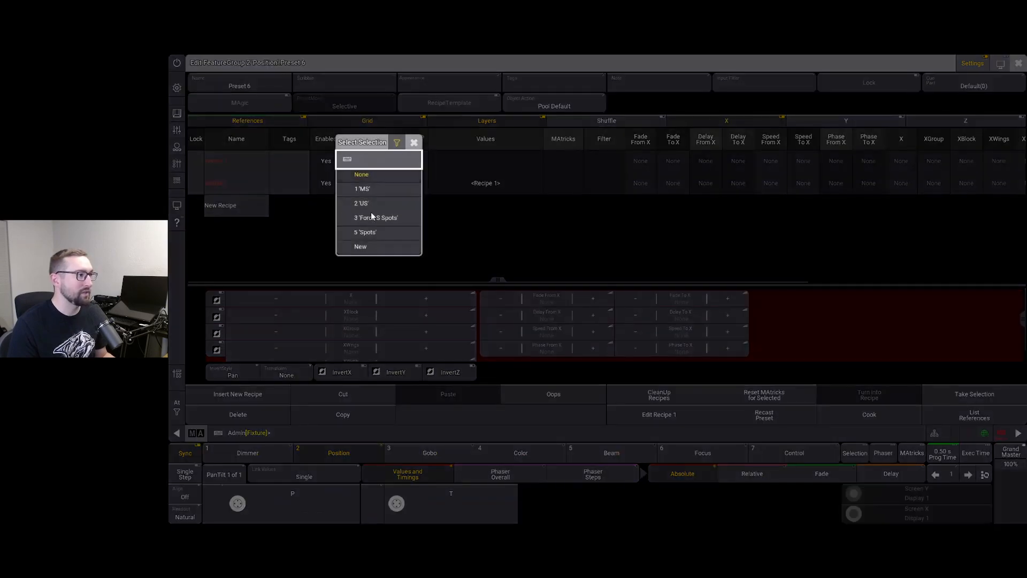
pyautogui.click(364, 232)
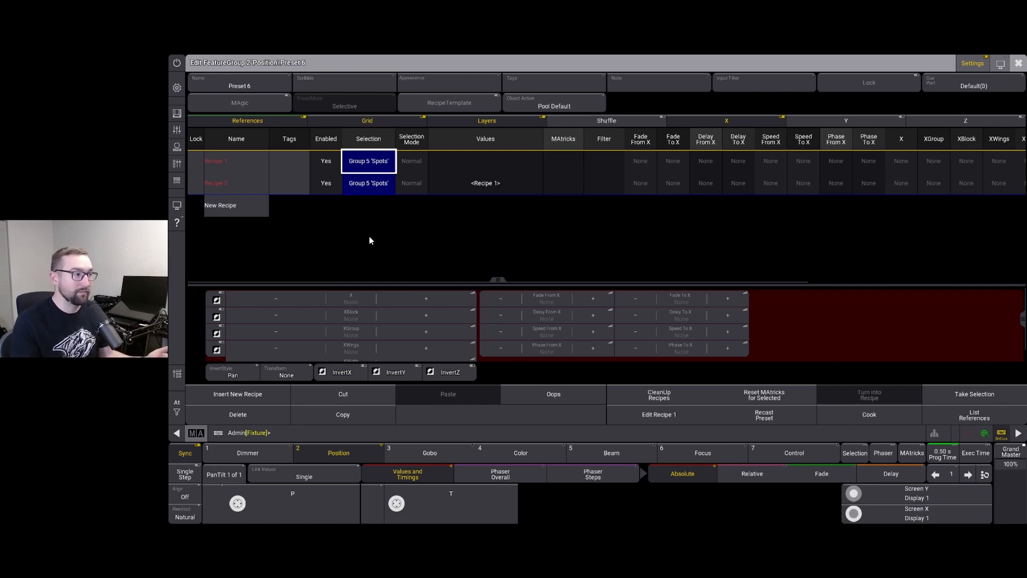
pyautogui.moveTo(379, 177)
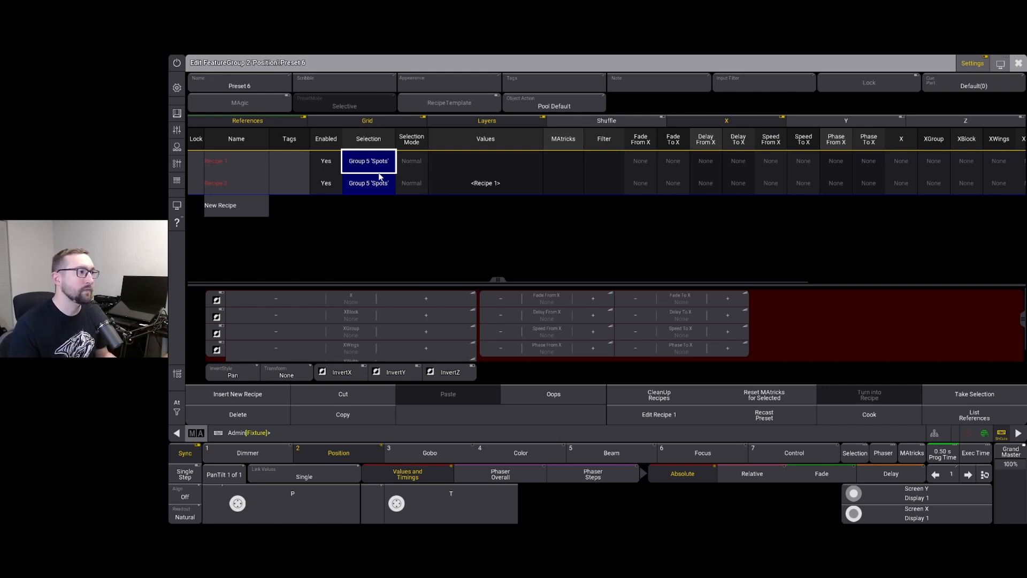
pyautogui.click(484, 161)
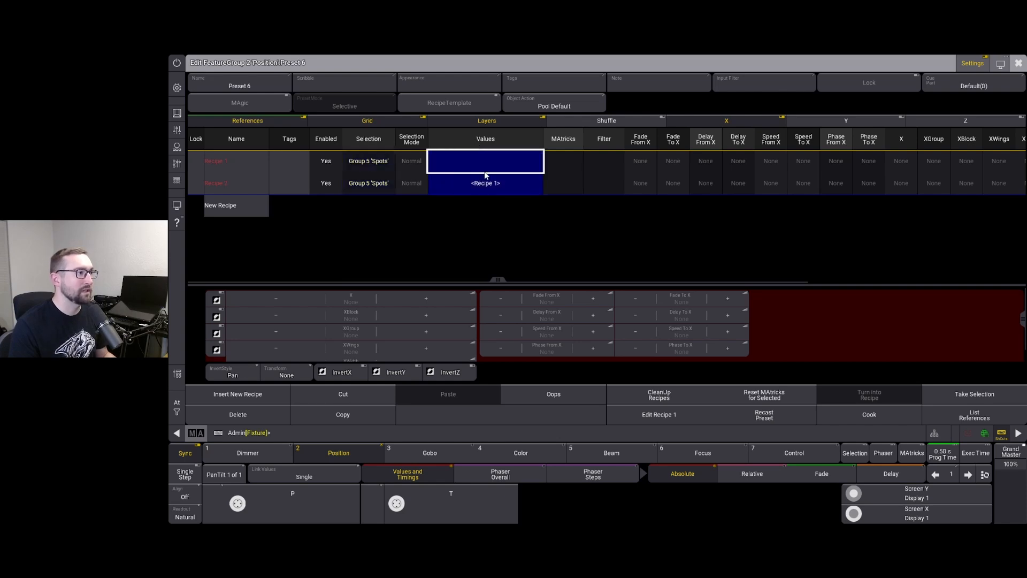
# - Assign position preset SR to recipe 1 and SL to recipe 2
pyautogui.click(485, 161)
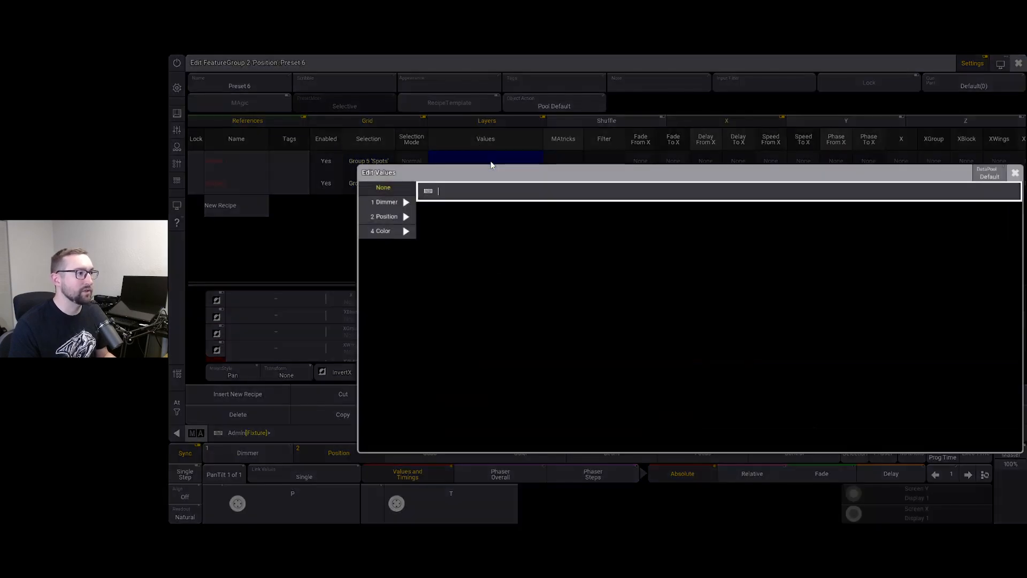
pyautogui.click(384, 217)
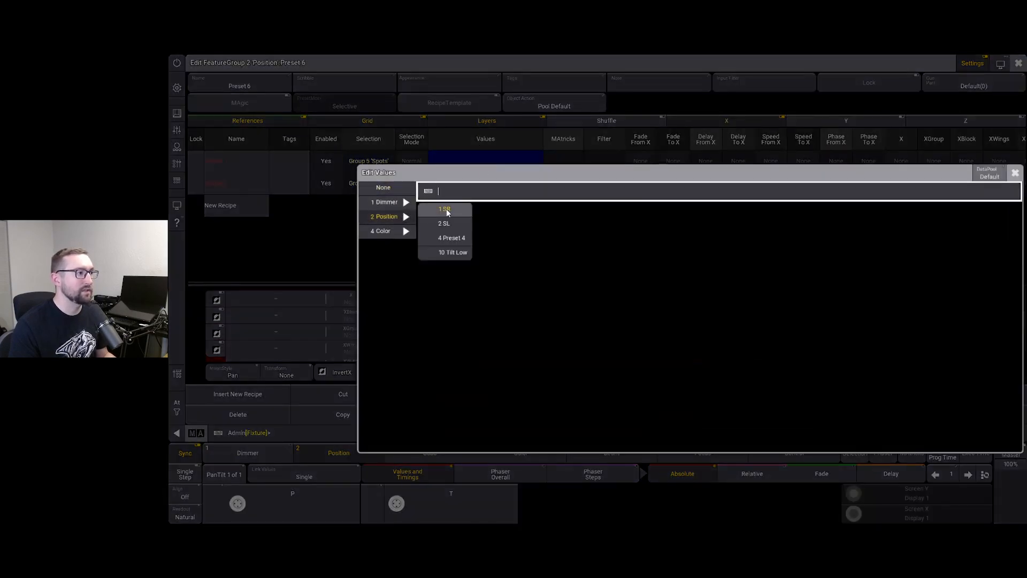
pyautogui.click(445, 208)
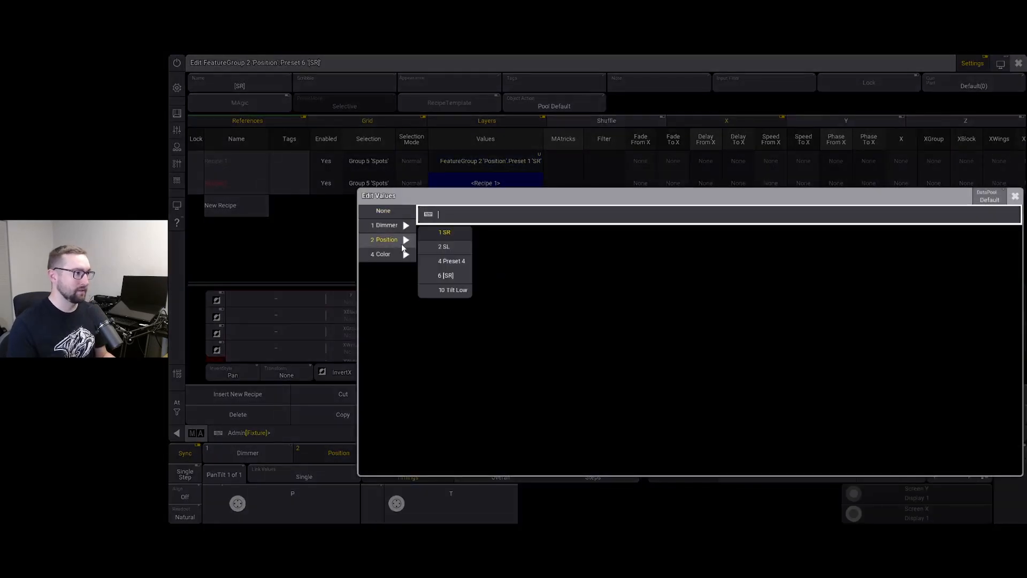
pyautogui.click(444, 246)
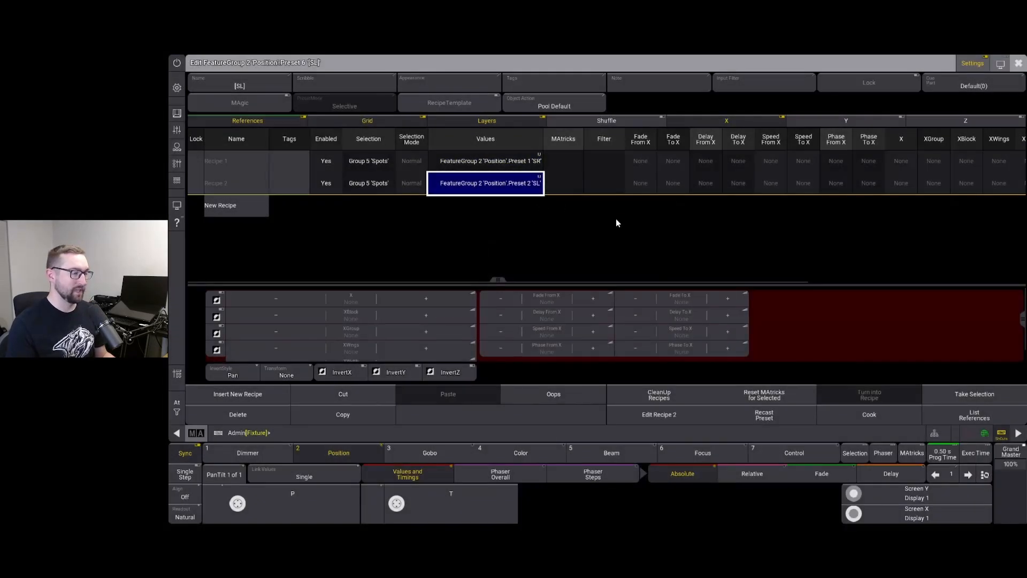
pyautogui.moveTo(589, 221)
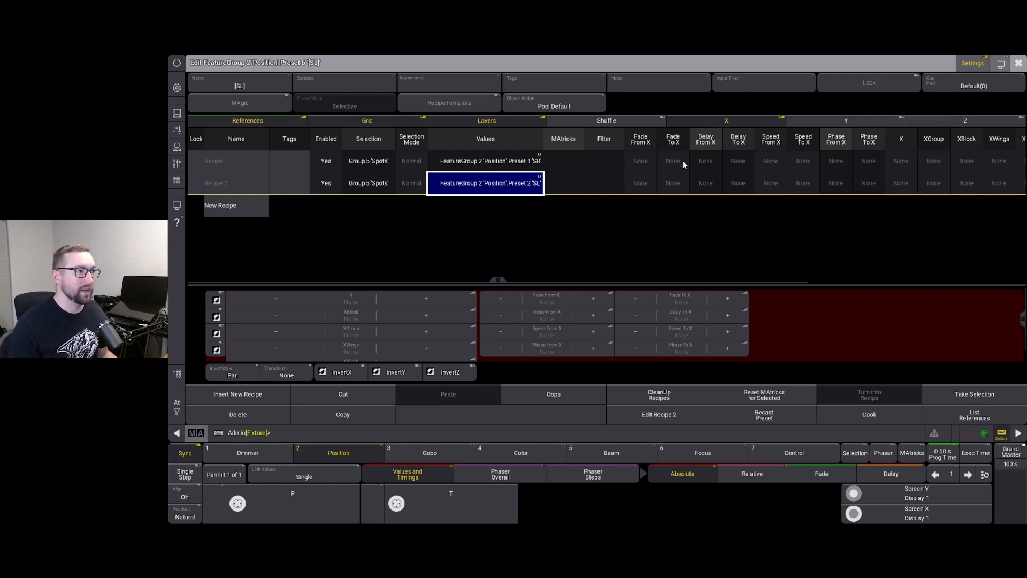
pyautogui.moveTo(738, 125)
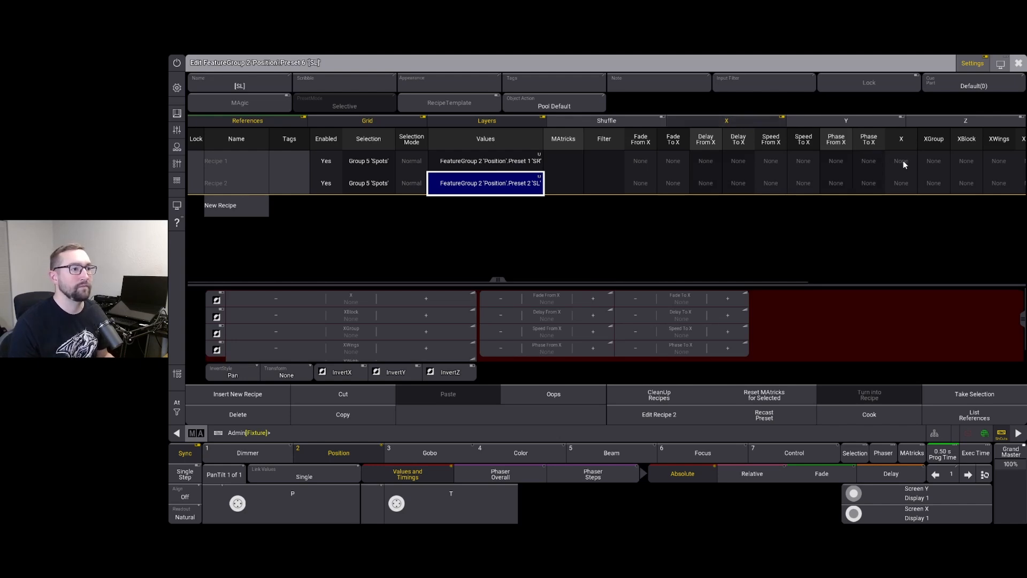
# - Set recipe 1's X grid value to 1 and close the Edit Preset window
pyautogui.click(901, 160)
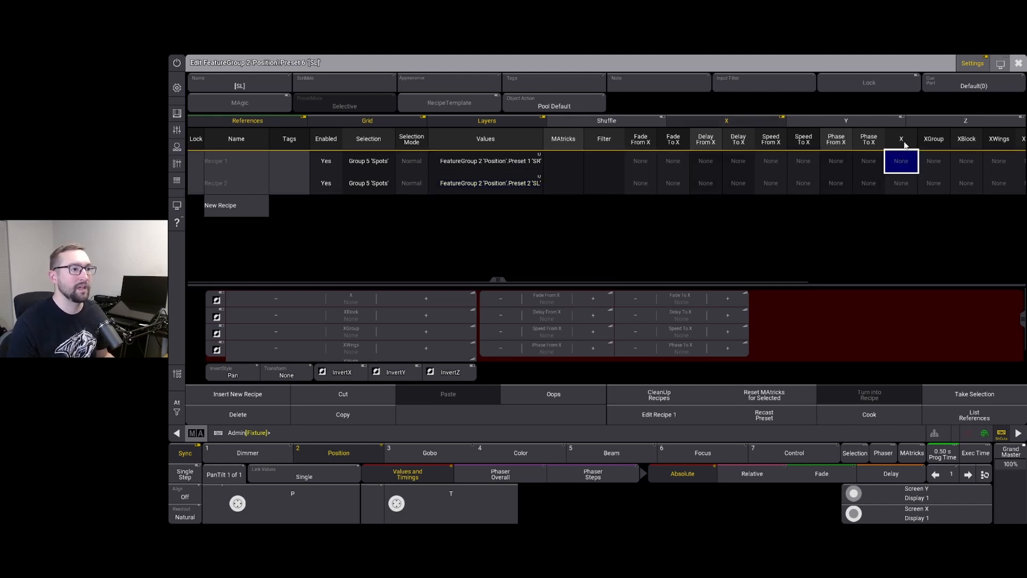
pyautogui.click(900, 161)
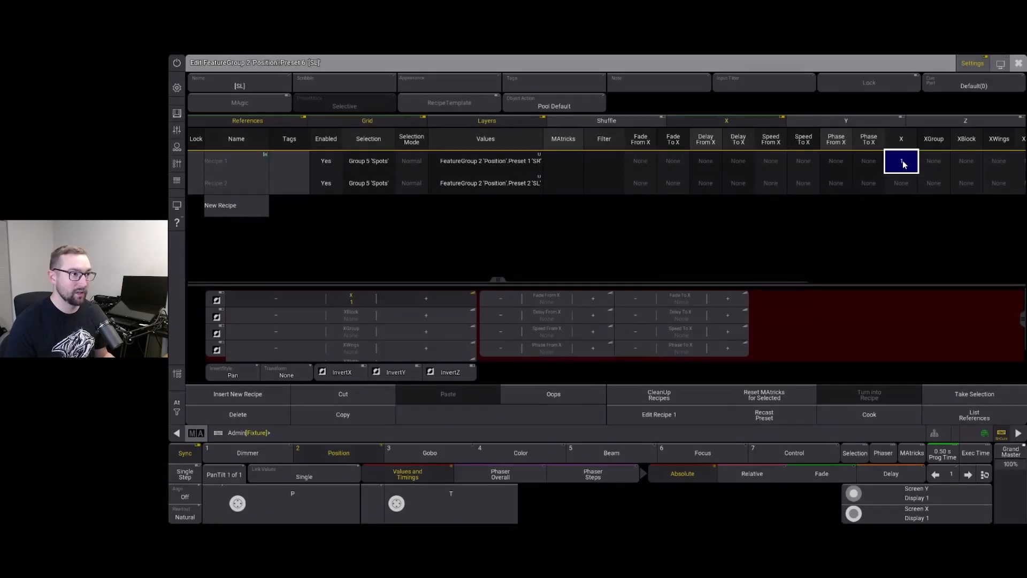
pyautogui.click(901, 183)
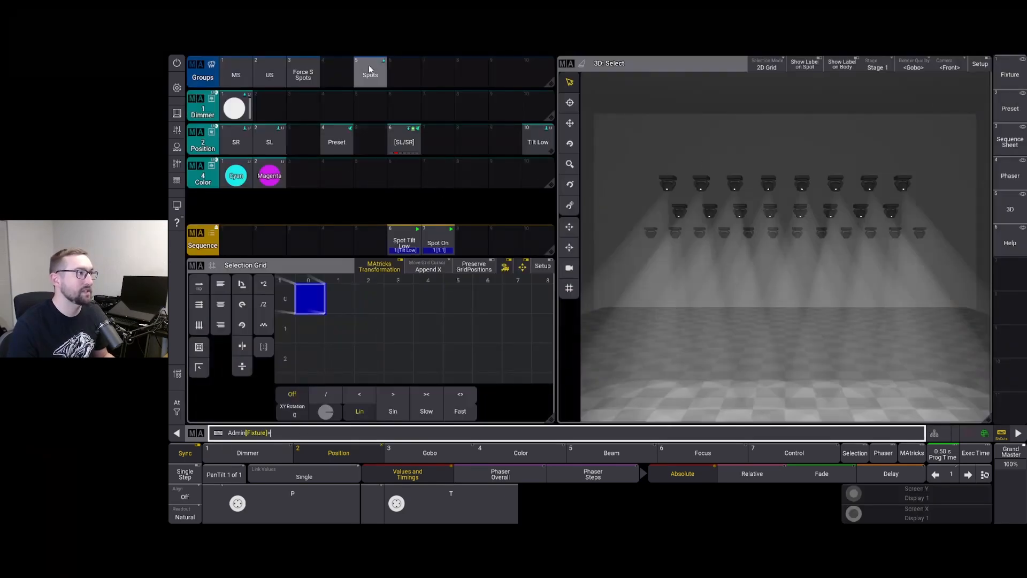
pyautogui.moveTo(426, 127)
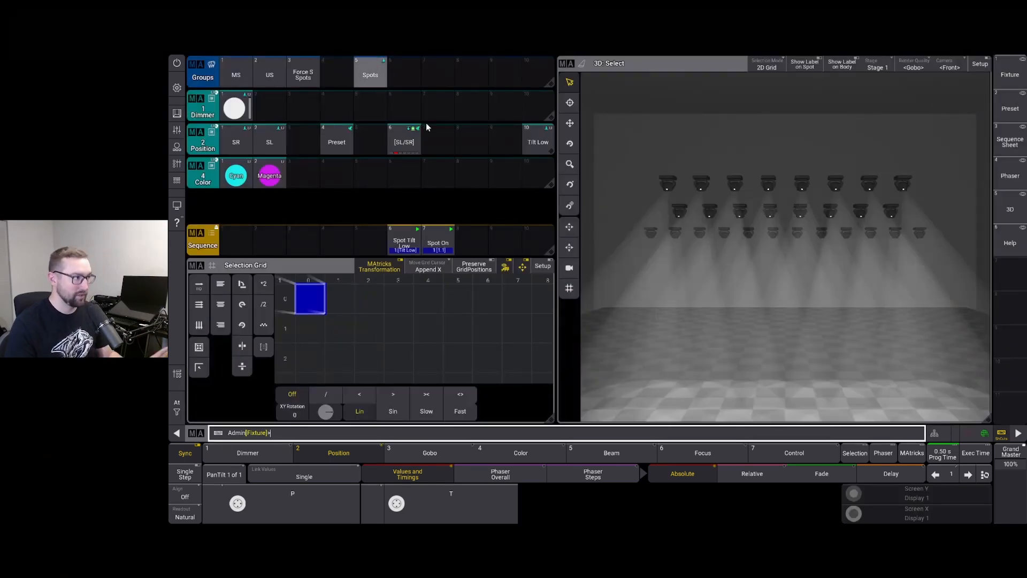
# - Apply the [SL/SR] preset, then clear and reselect the Spots group
pyautogui.click(403, 141)
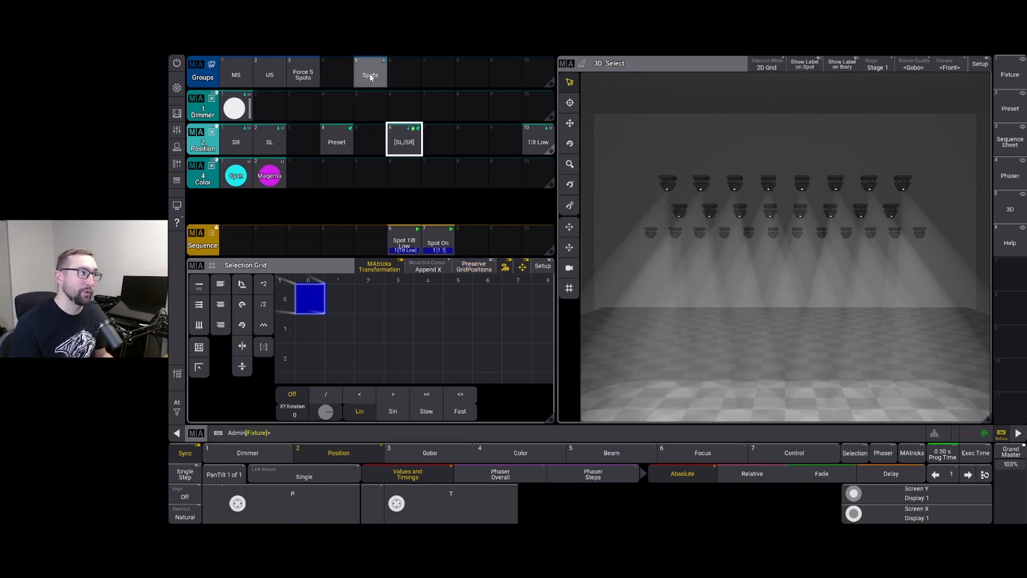
pyautogui.click(370, 74)
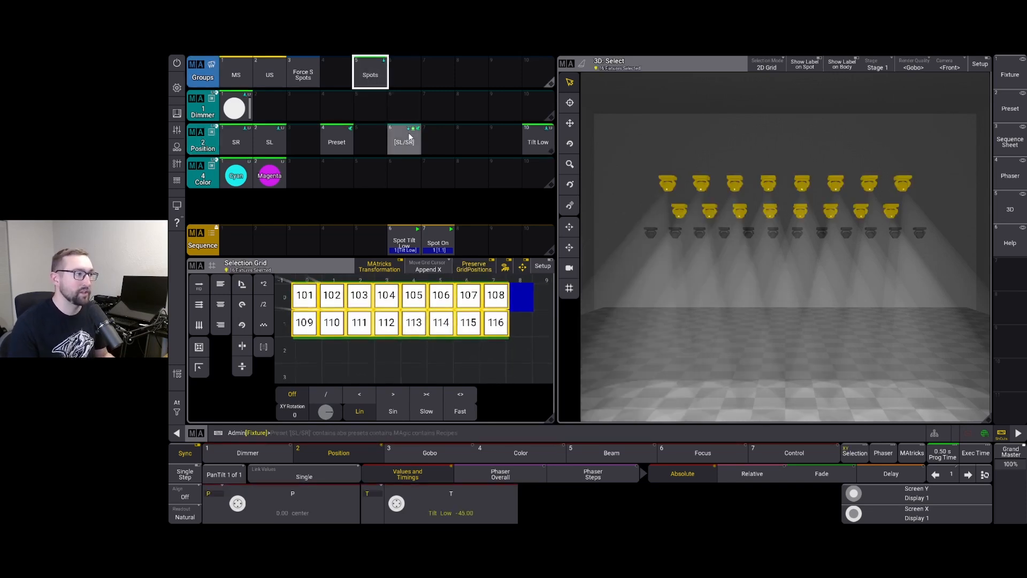
pyautogui.click(404, 141)
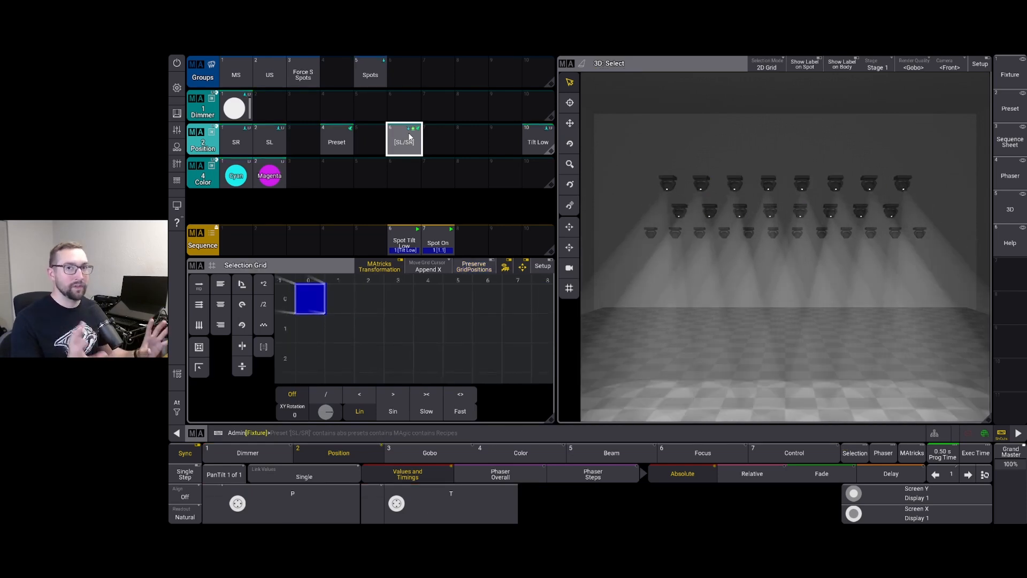
pyautogui.click(370, 74)
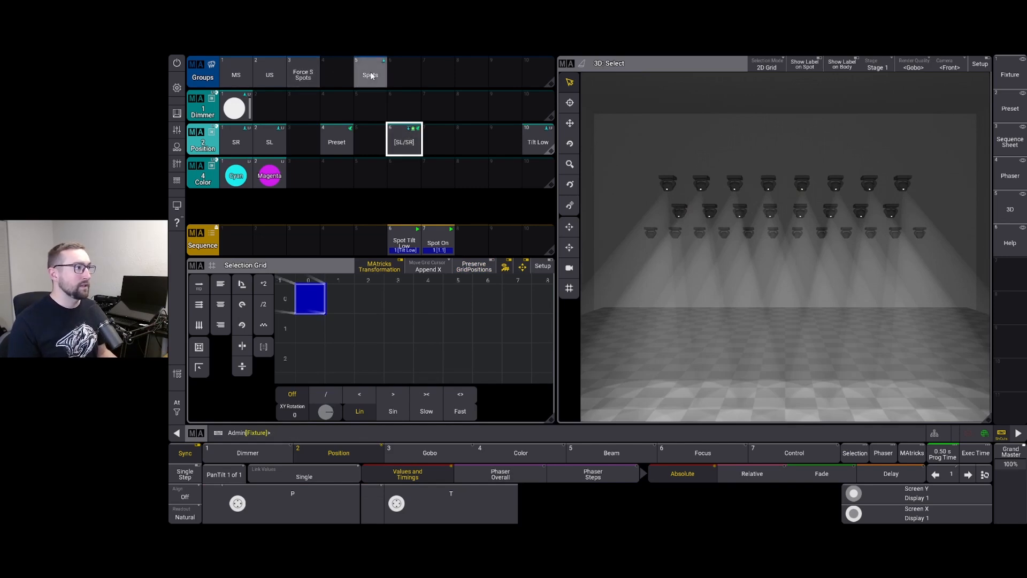
pyautogui.click(370, 73)
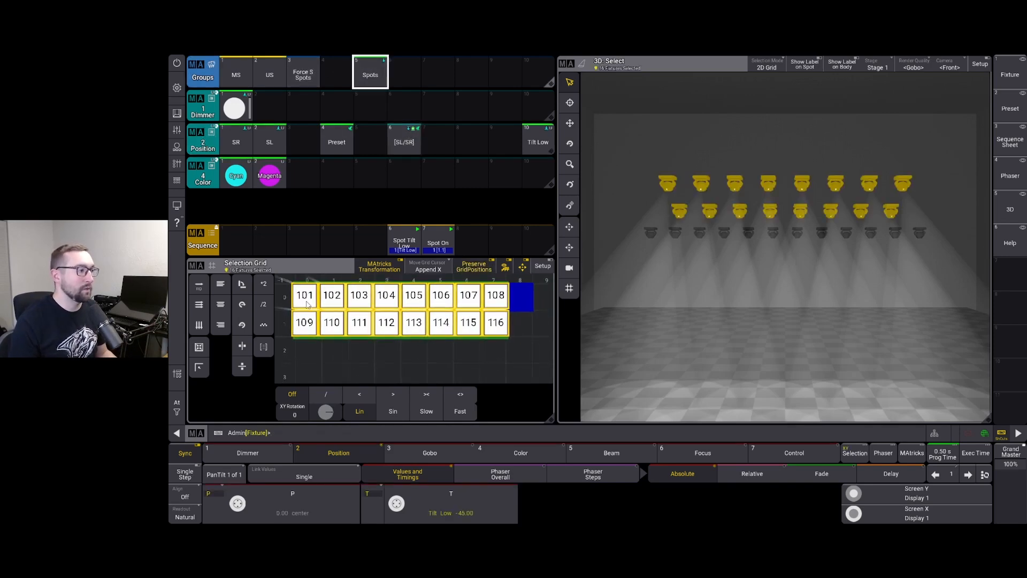
pyautogui.moveTo(303, 358)
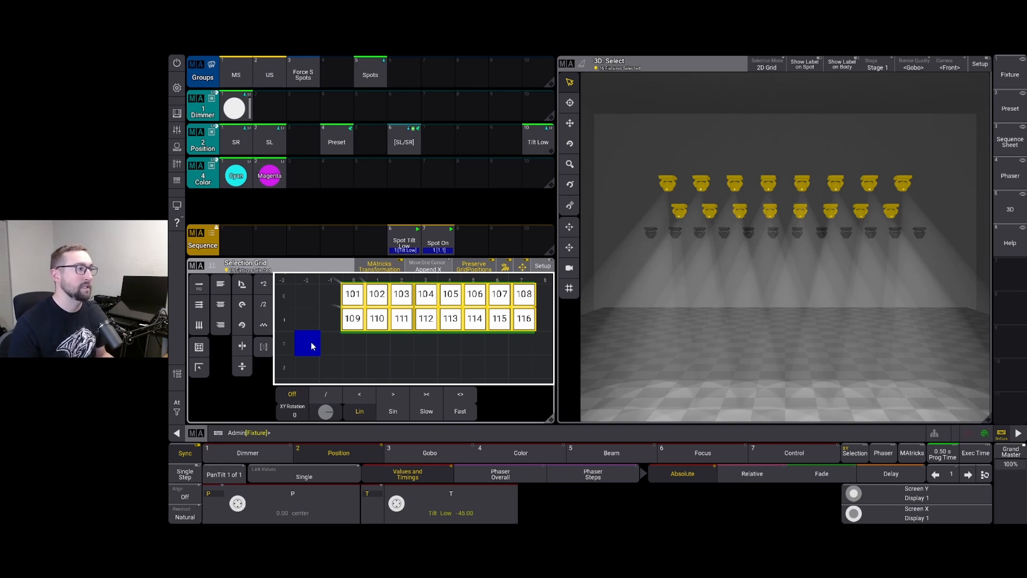
# - Add Force S Spots on a new row and merge them into group Spots
pyautogui.click(303, 73)
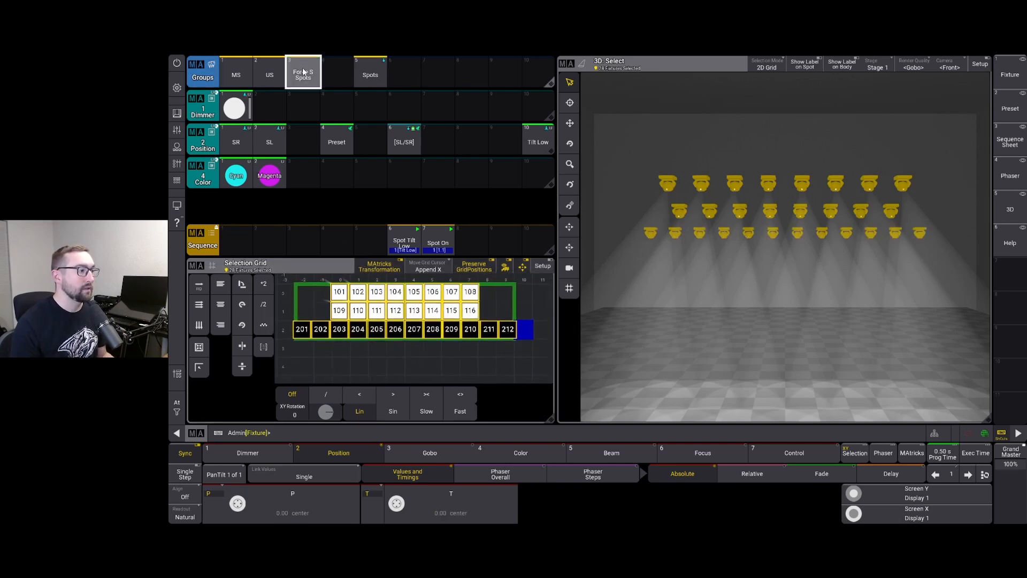
pyautogui.click(369, 74)
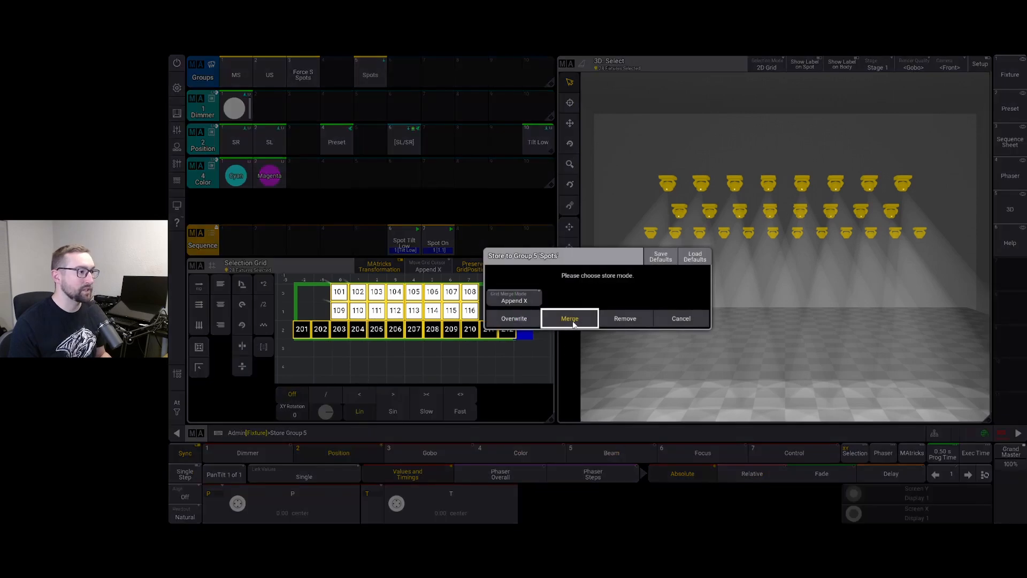
pyautogui.click(569, 318)
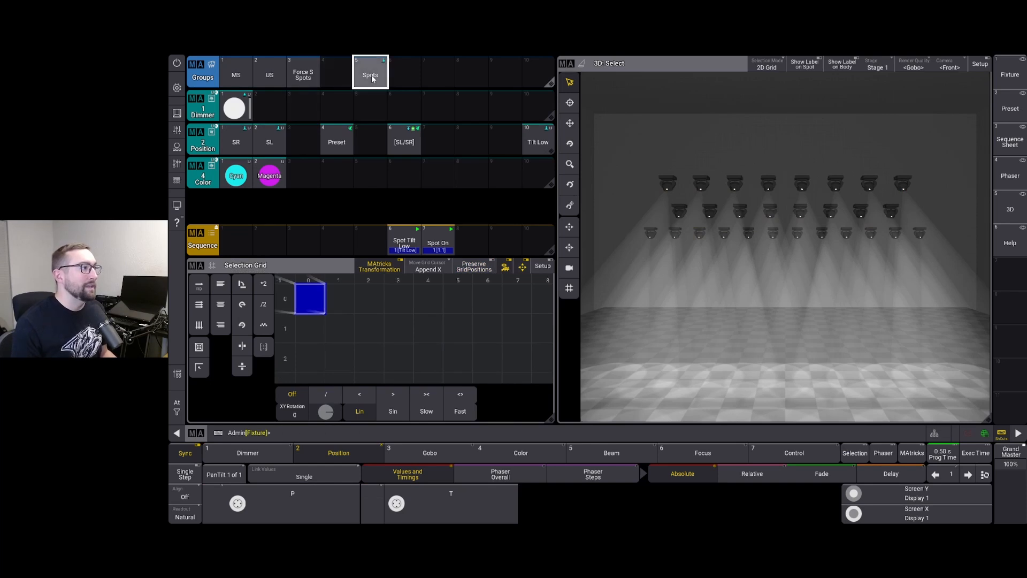
pyautogui.click(403, 141)
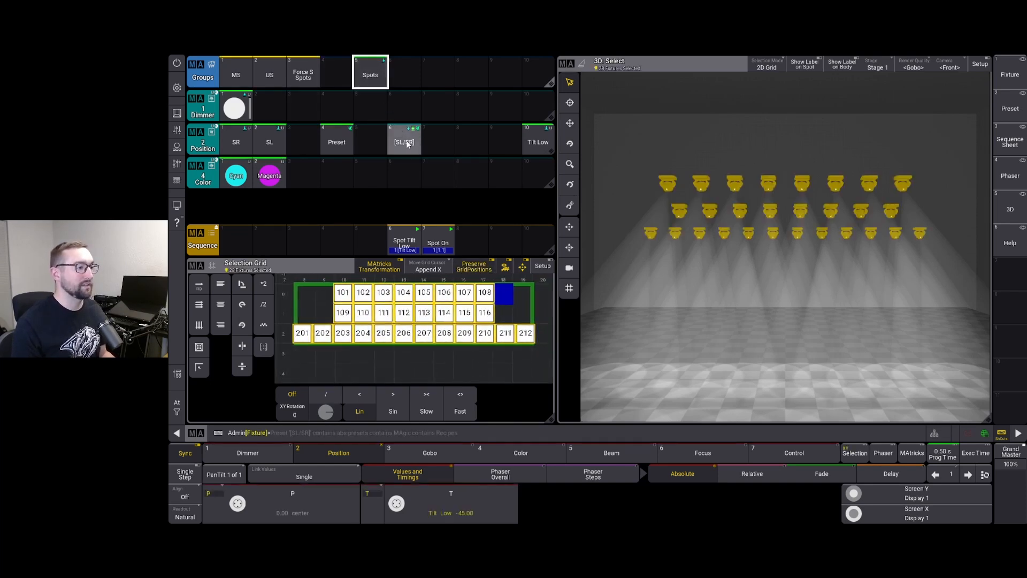
pyautogui.click(405, 141)
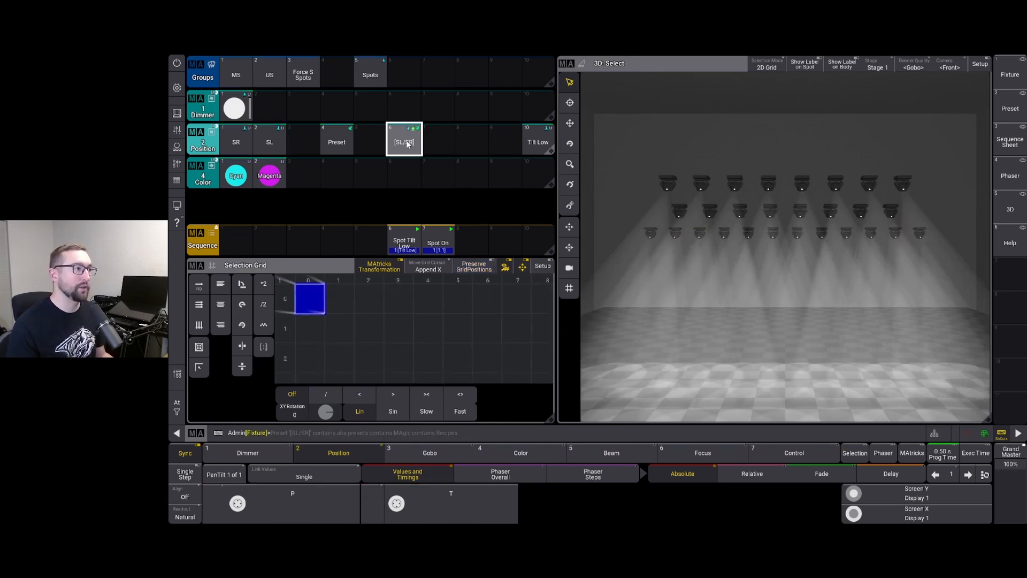
# - Edit preset [SL/SR], giving recipe 1 an X value of 5 while recipe 2 keeps 2
pyautogui.rightClick(404, 141)
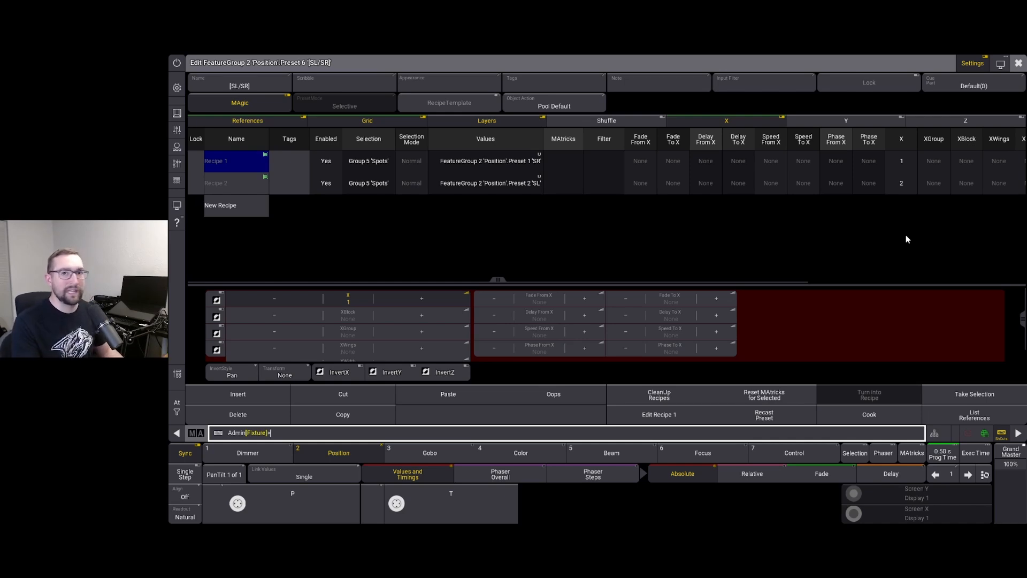
pyautogui.moveTo(892, 202)
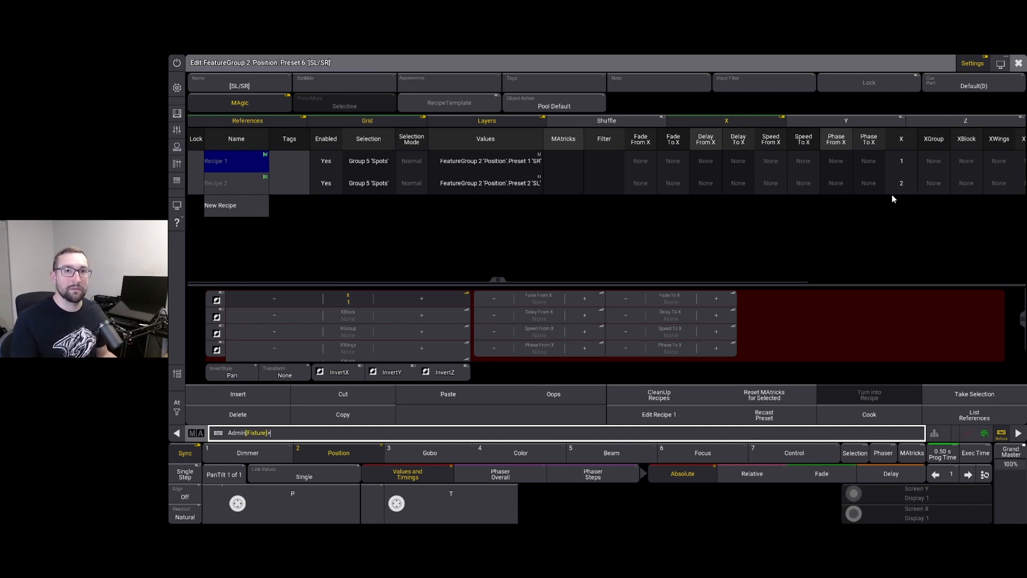
pyautogui.click(900, 160)
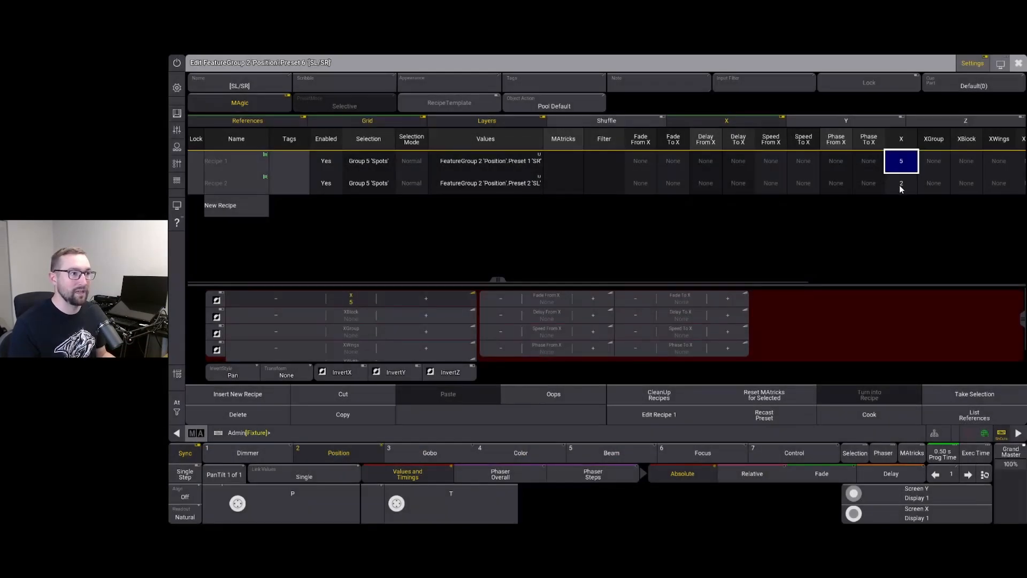
pyautogui.click(900, 183)
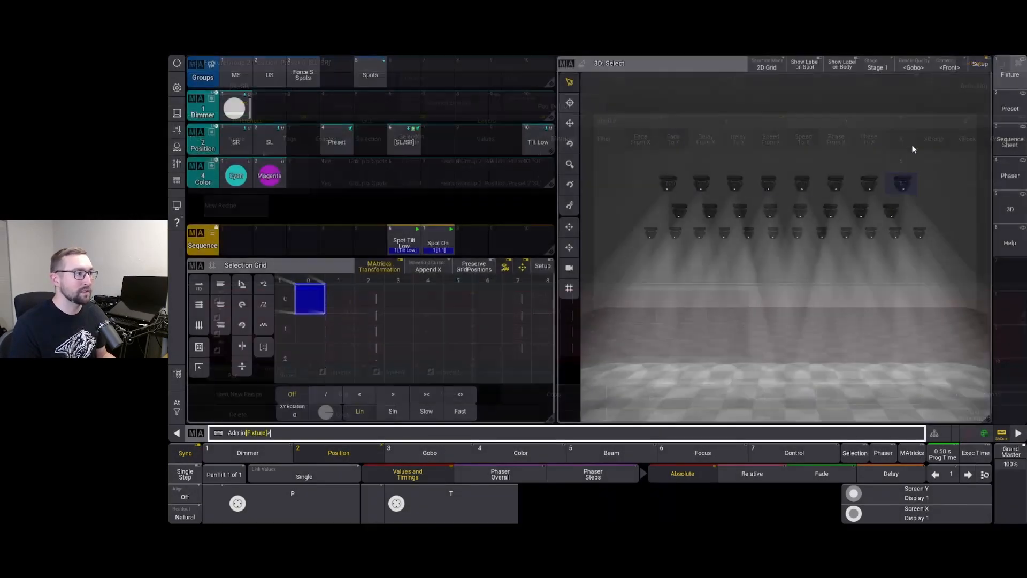
# - Recall the Spots group and apply the [SL/SR] position preset
pyautogui.click(370, 74)
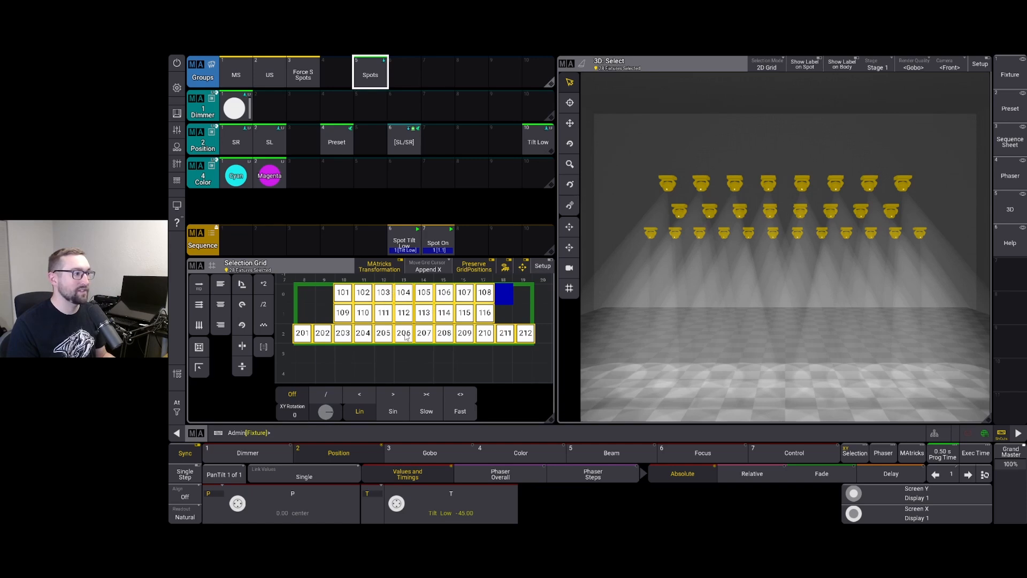
pyautogui.moveTo(385, 292)
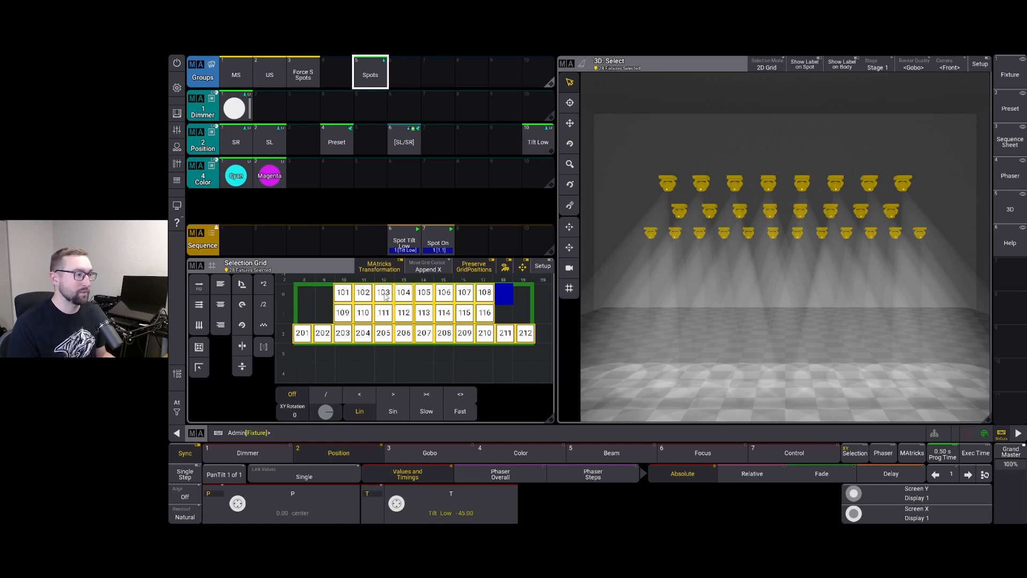
pyautogui.click(403, 141)
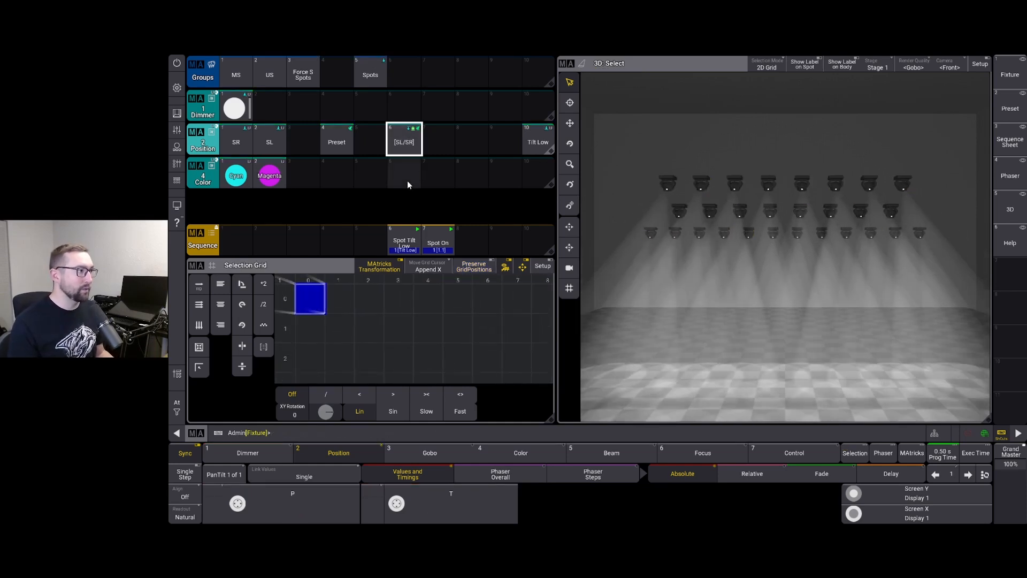
pyautogui.moveTo(340, 169)
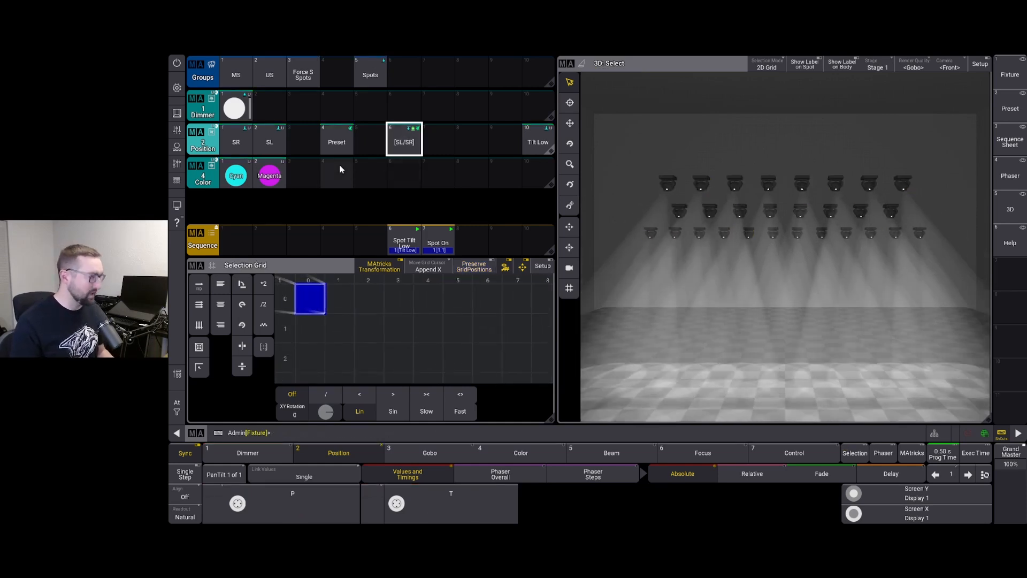
# - Store an empty Color preset 4, edit it, and turn it into a recipe preset
pyautogui.click(336, 173)
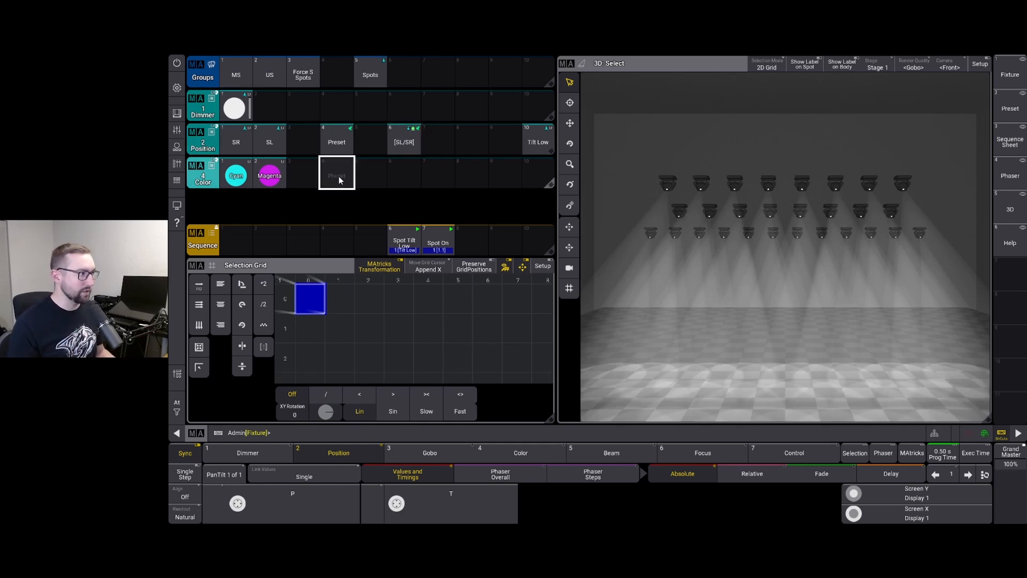
pyautogui.rightClick(337, 173)
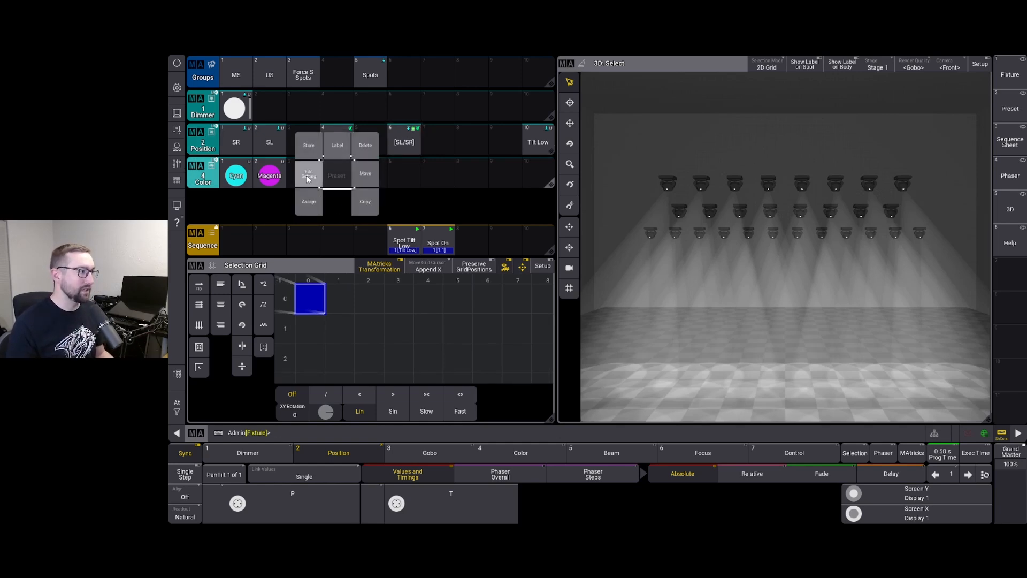
pyautogui.click(335, 175)
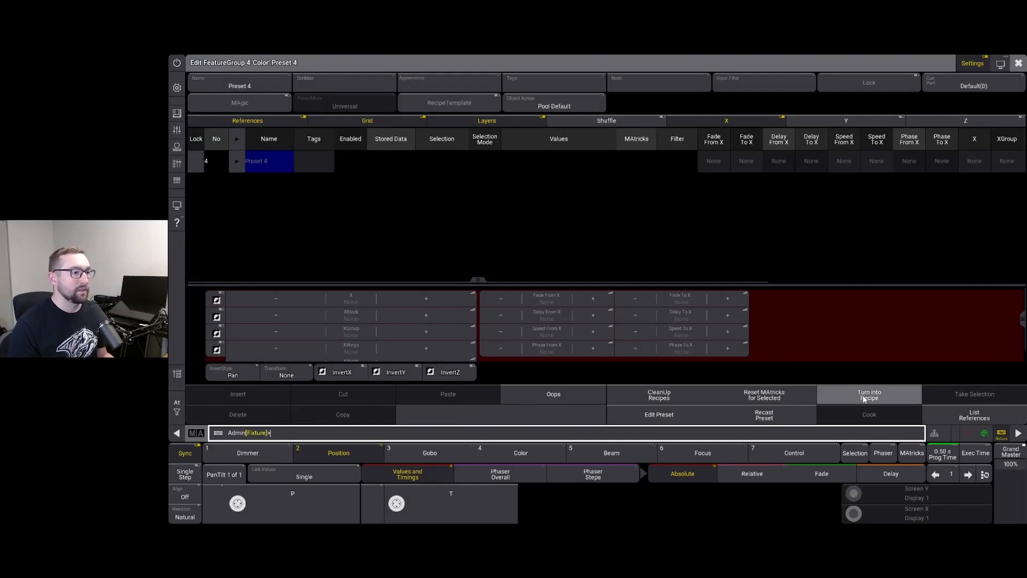
pyautogui.click(868, 395)
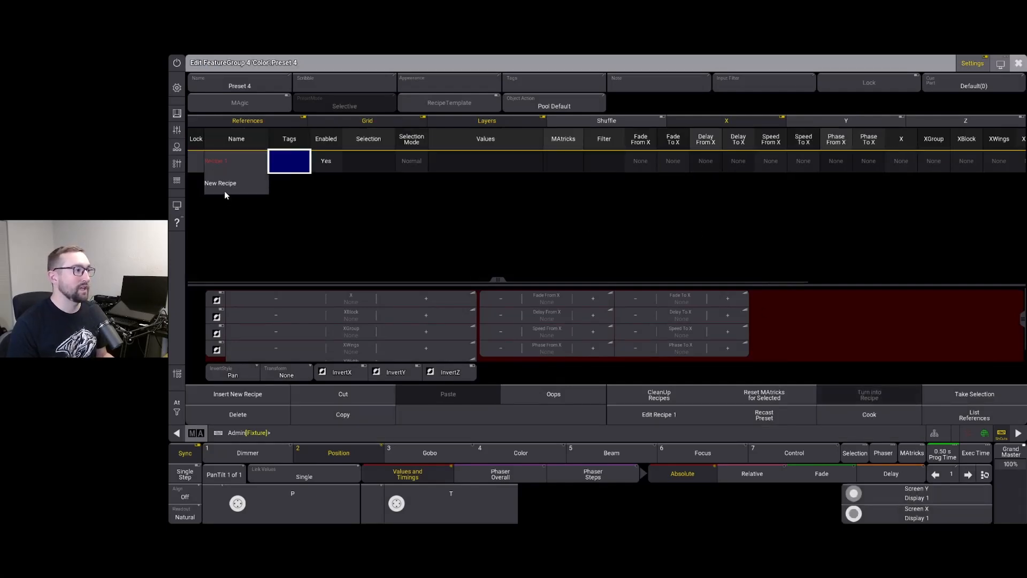
pyautogui.moveTo(231, 190)
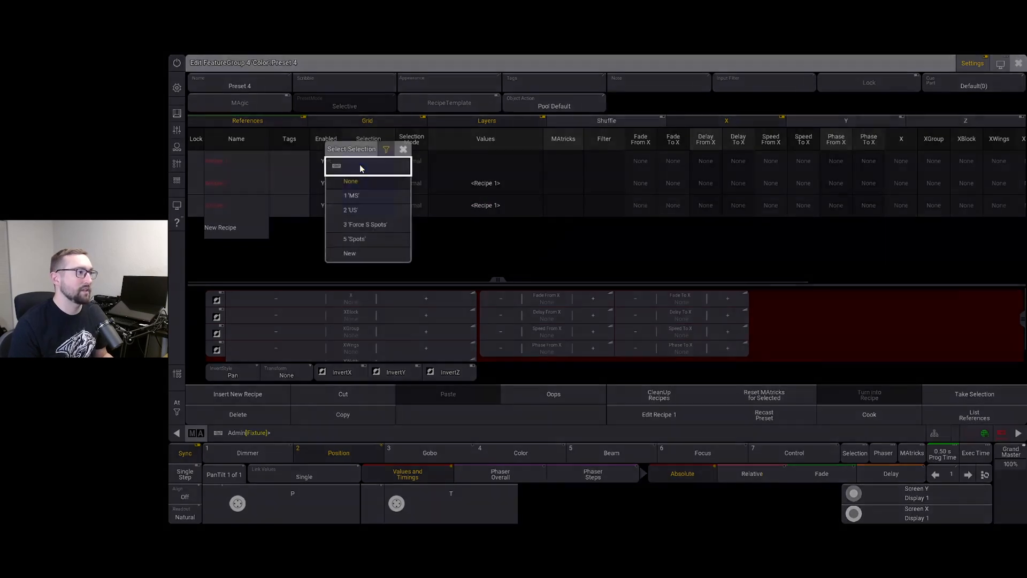
# - Select group Spots for the recipes and assign colors Cyan, Magenta and Cyan
pyautogui.click(354, 238)
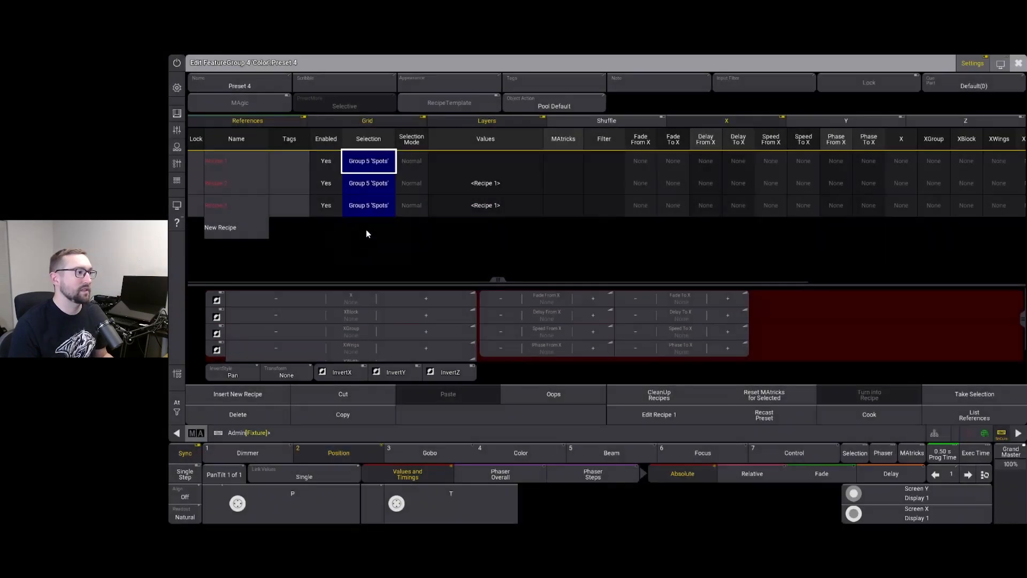
pyautogui.click(485, 160)
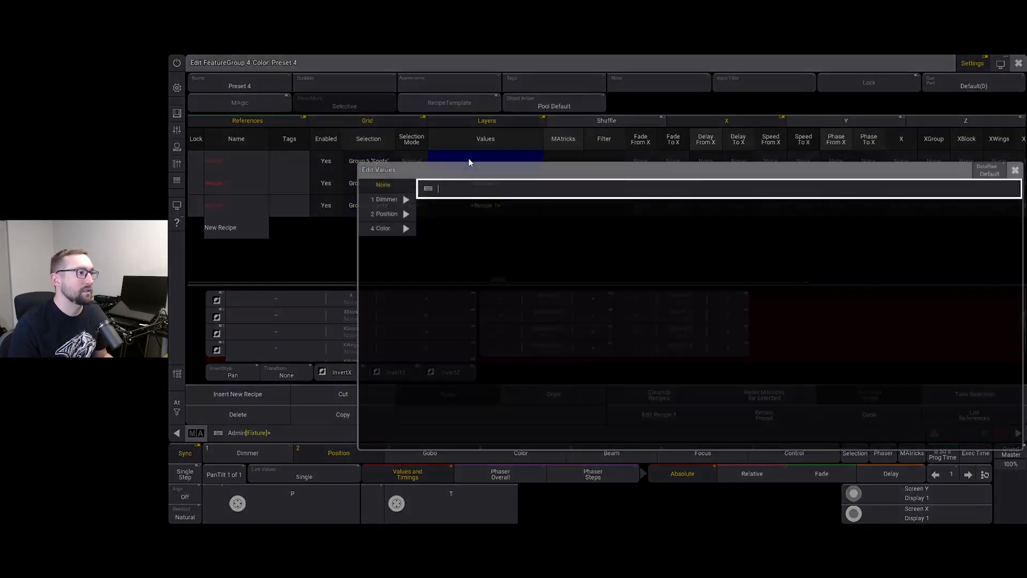
pyautogui.click(383, 228)
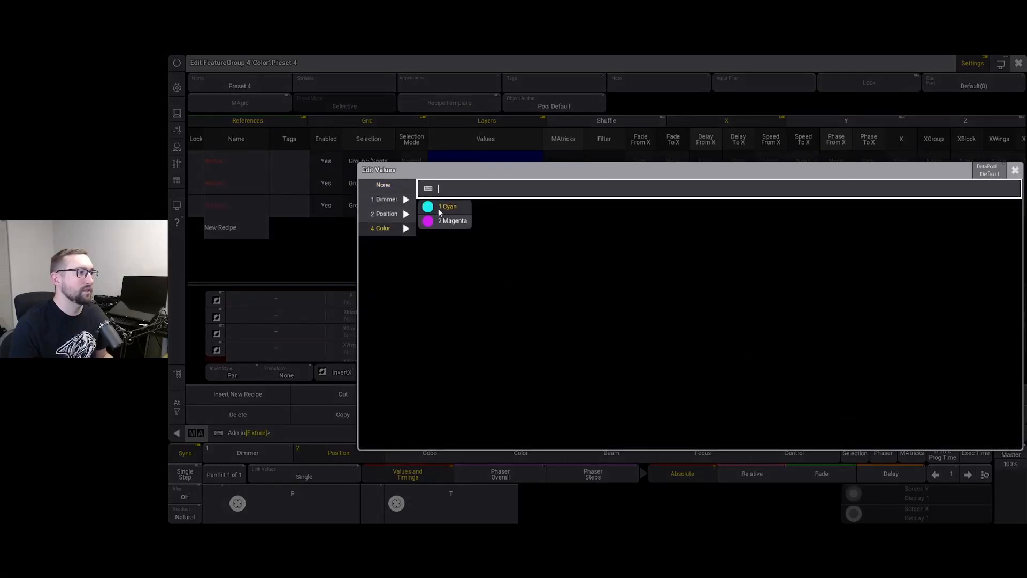
pyautogui.click(446, 206)
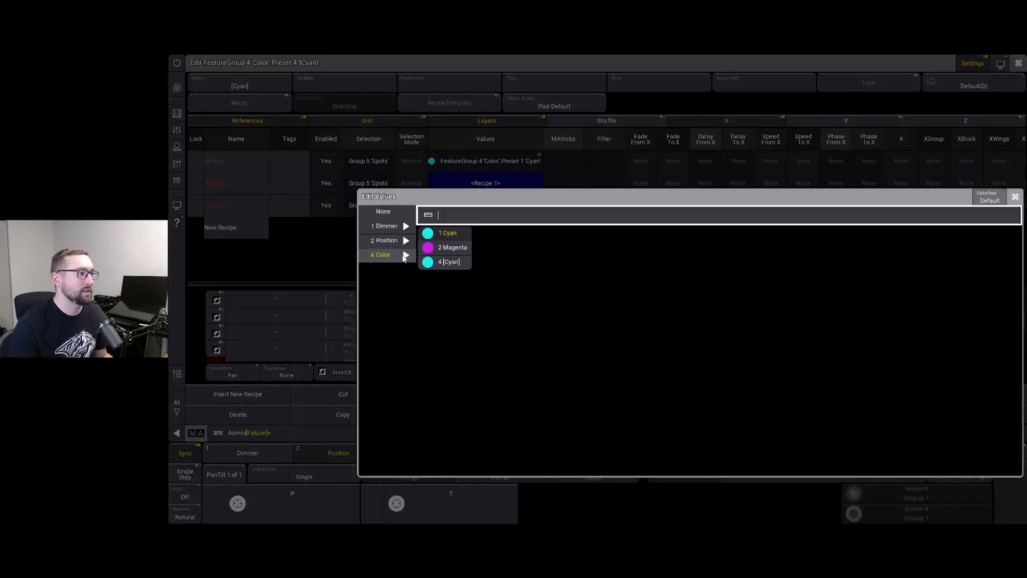
pyautogui.click(452, 247)
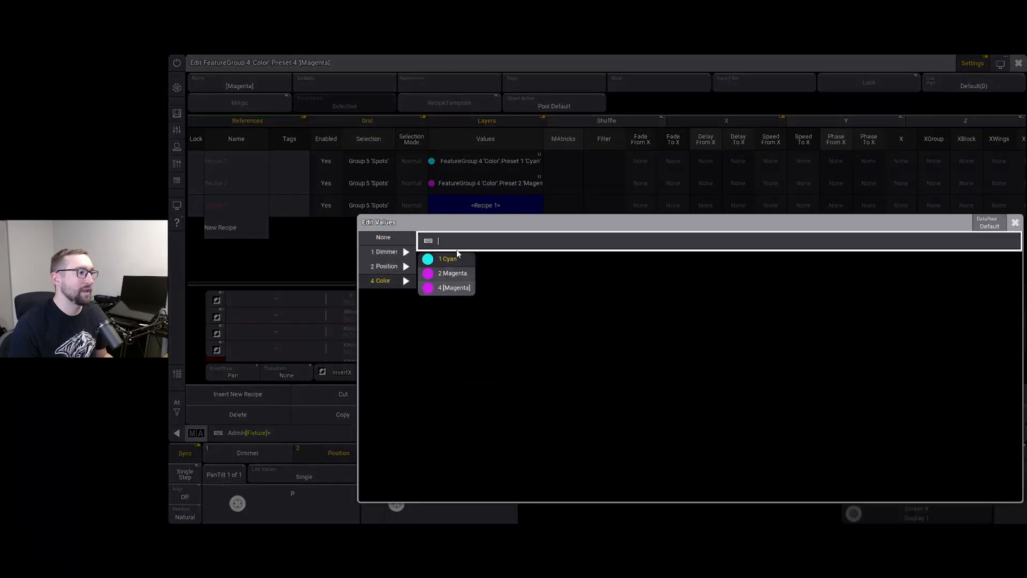
pyautogui.click(447, 258)
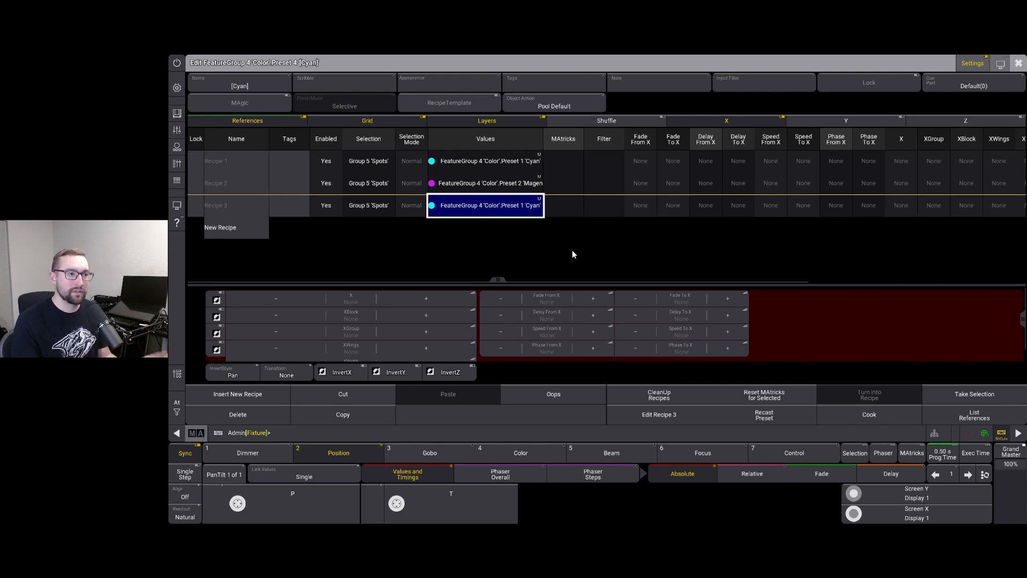
pyautogui.moveTo(869, 184)
pyautogui.write('4')
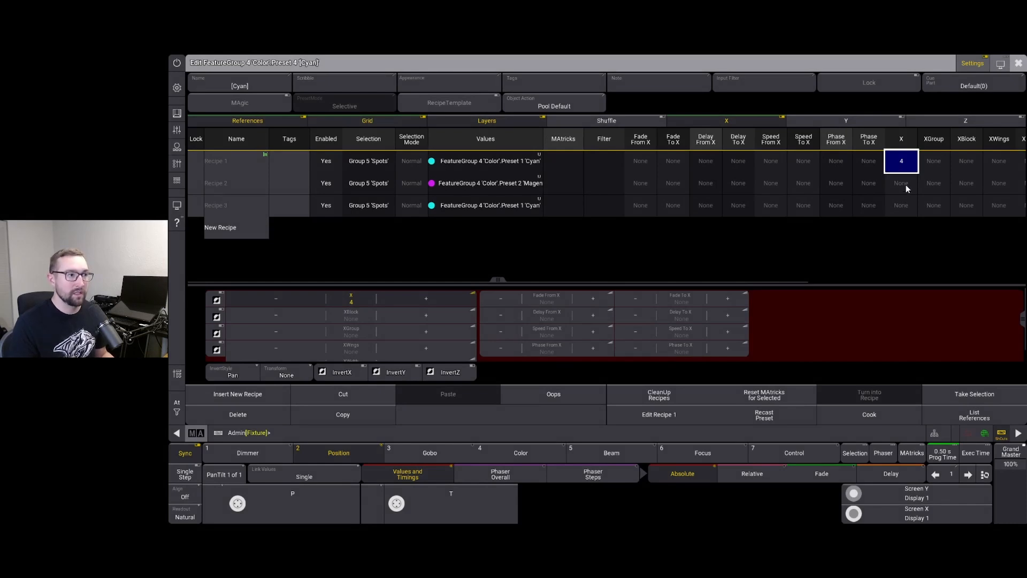
# - Enter X grid value 5 for the second recipe of the Magenta/Cyan color preset
pyautogui.click(899, 183)
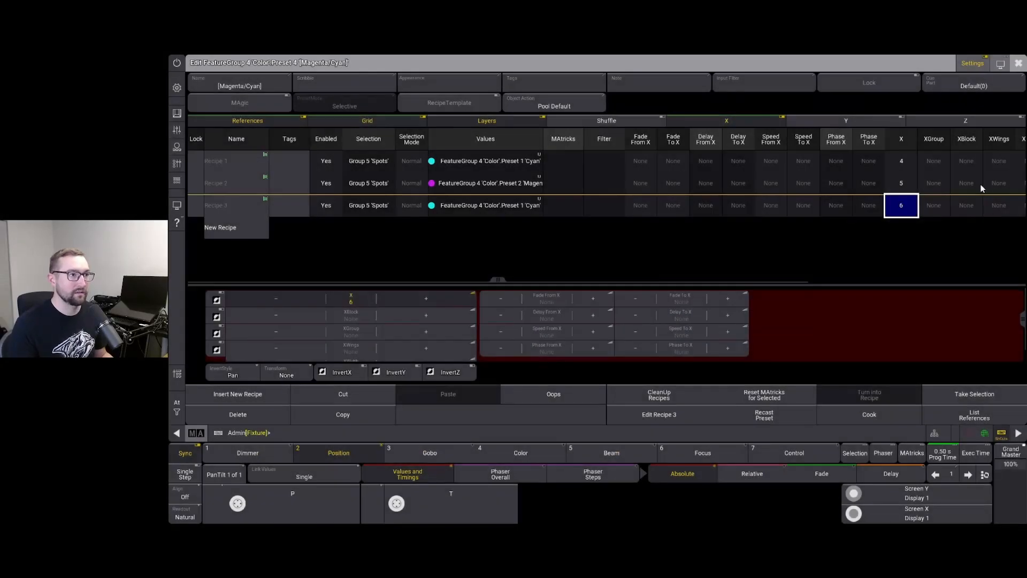
pyautogui.moveTo(339, 149)
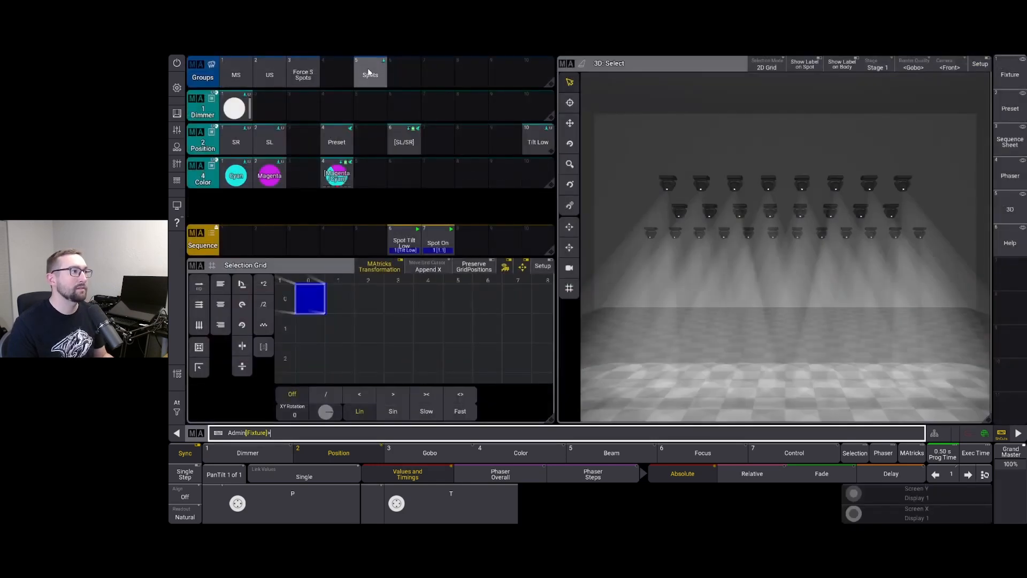
pyautogui.click(370, 72)
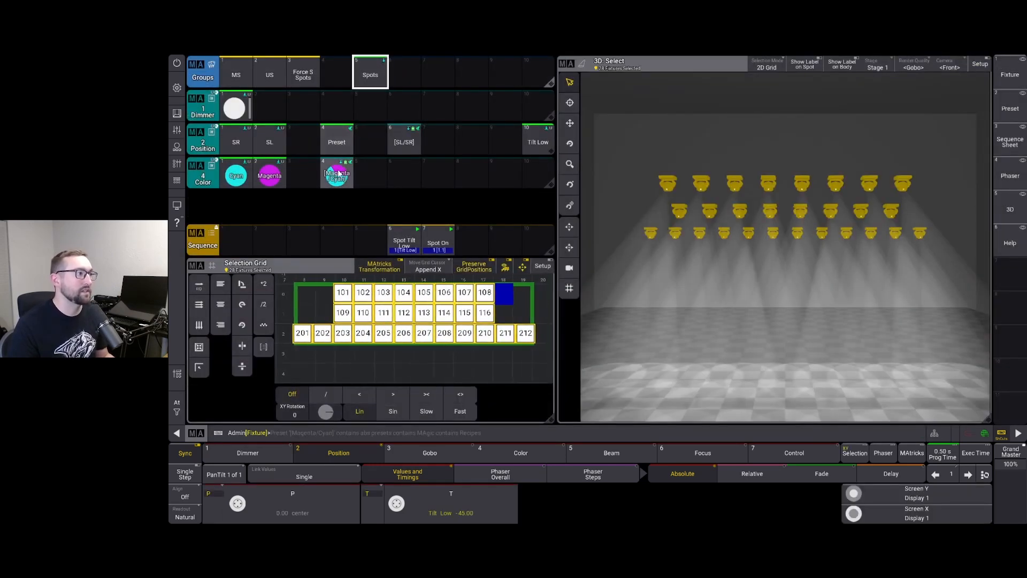
pyautogui.click(336, 174)
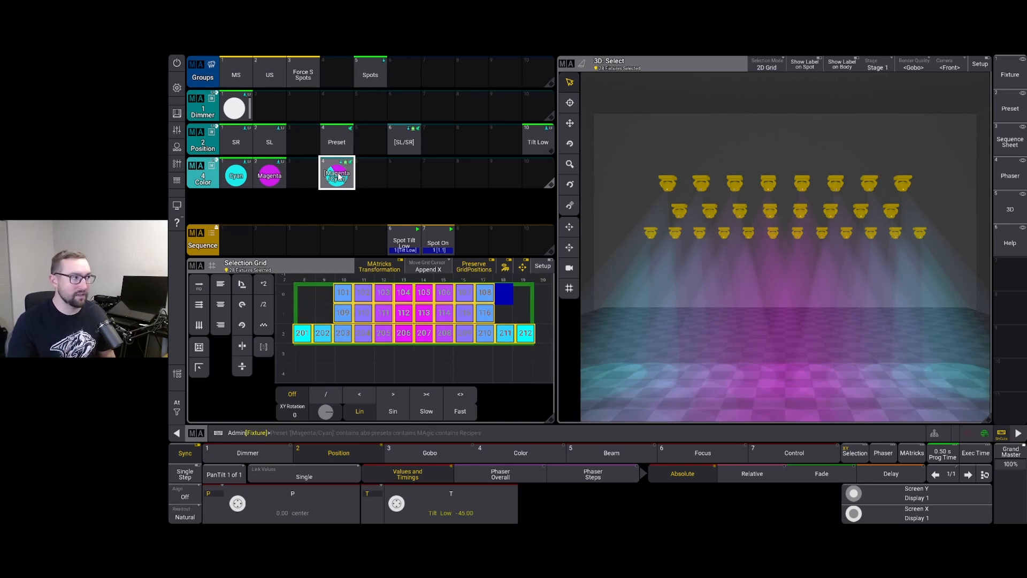
pyautogui.click(336, 141)
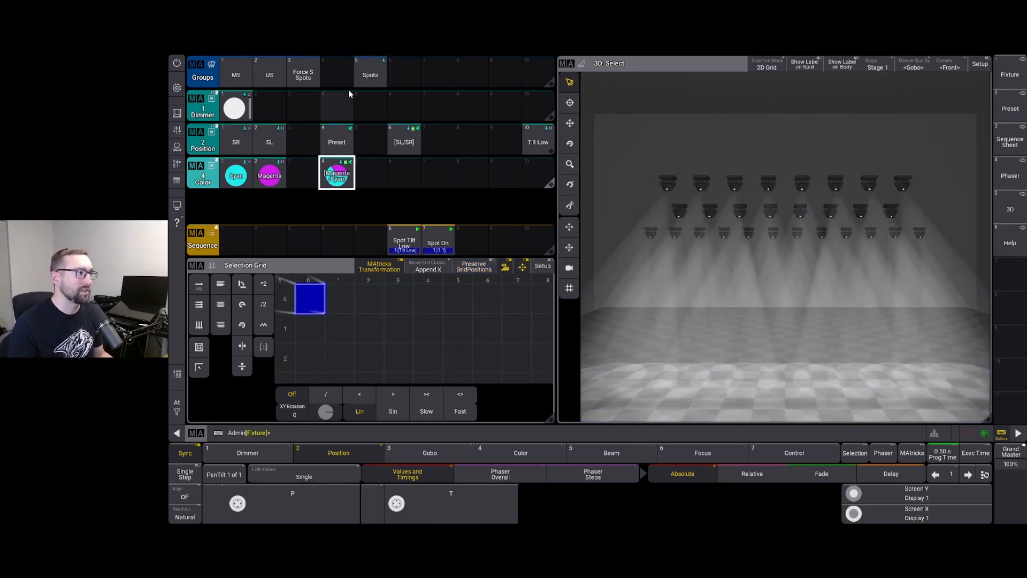
# - Overwrite group Spots with Force S Spots 201–212, then tap the SR and SL presets
pyautogui.click(369, 73)
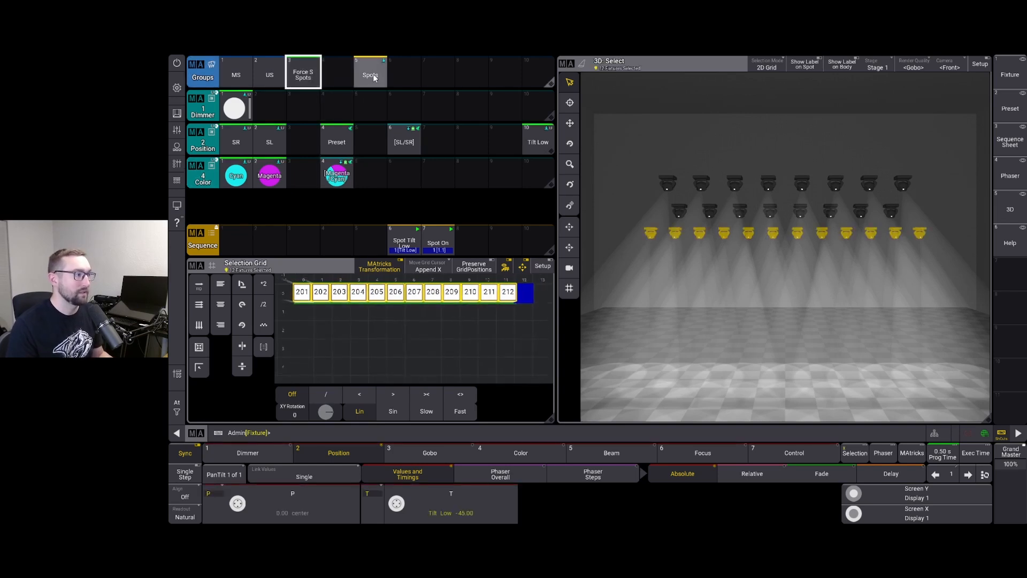
pyautogui.click(370, 73)
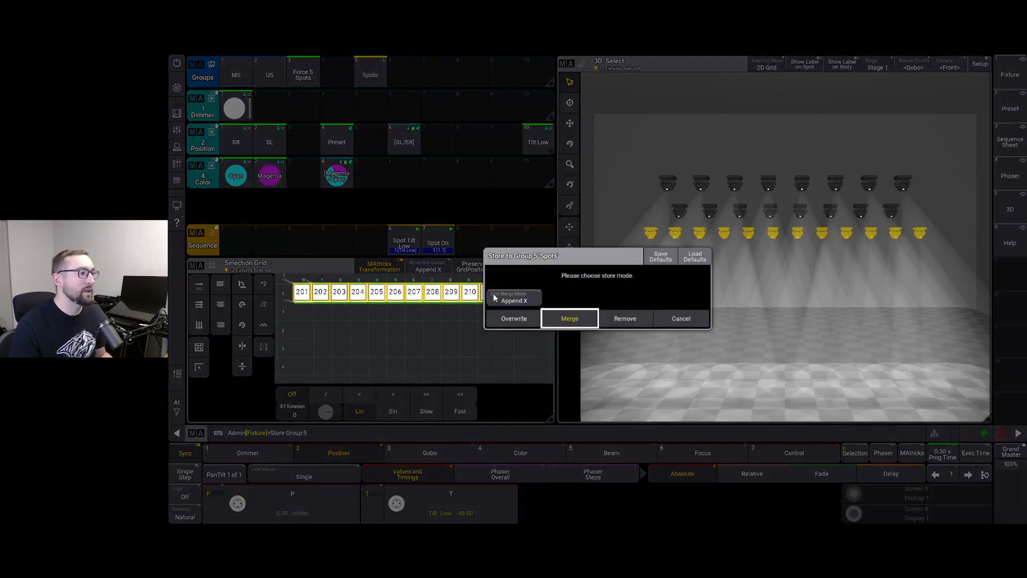
pyautogui.click(569, 318)
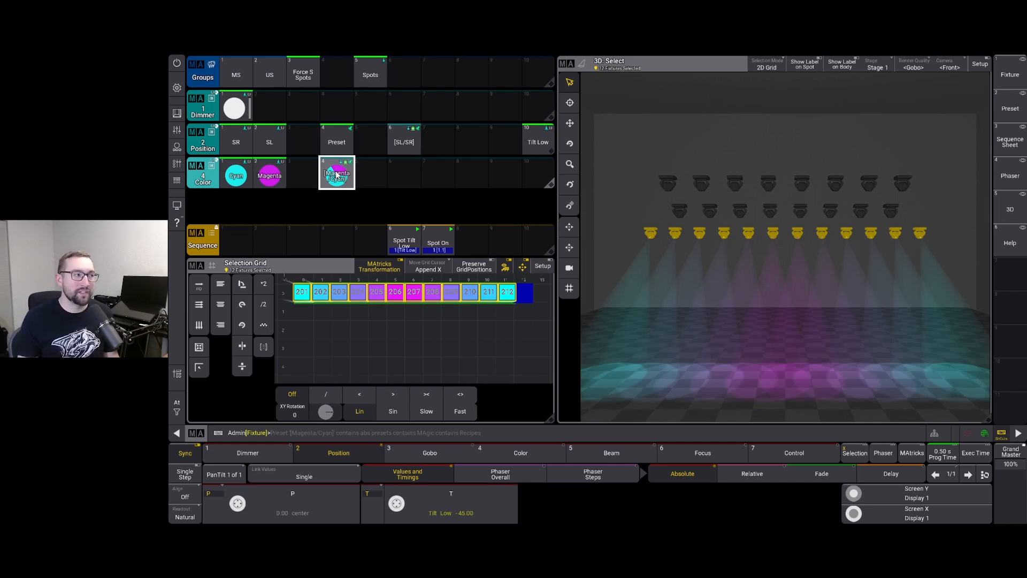
pyautogui.click(235, 141)
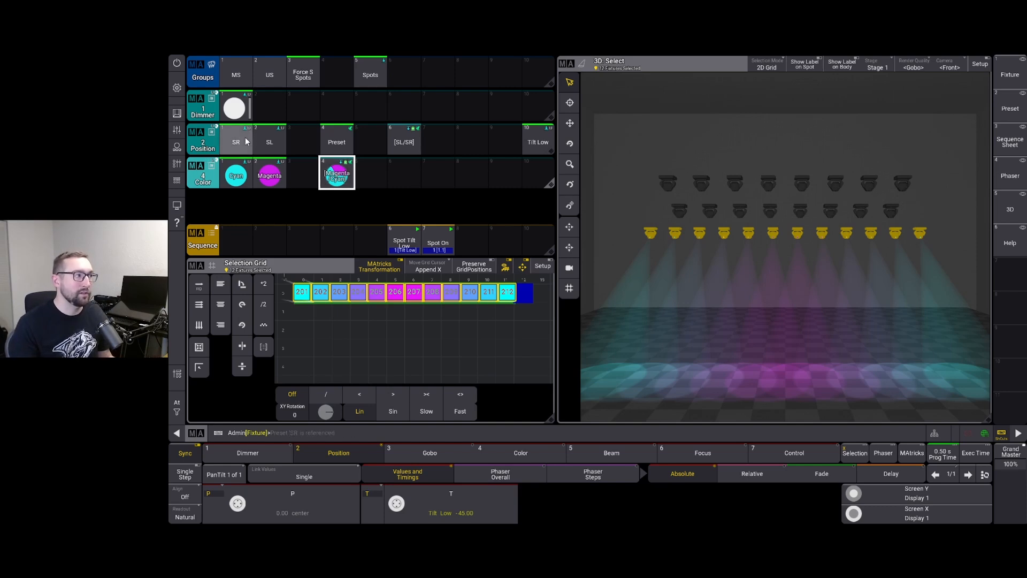
pyautogui.click(269, 141)
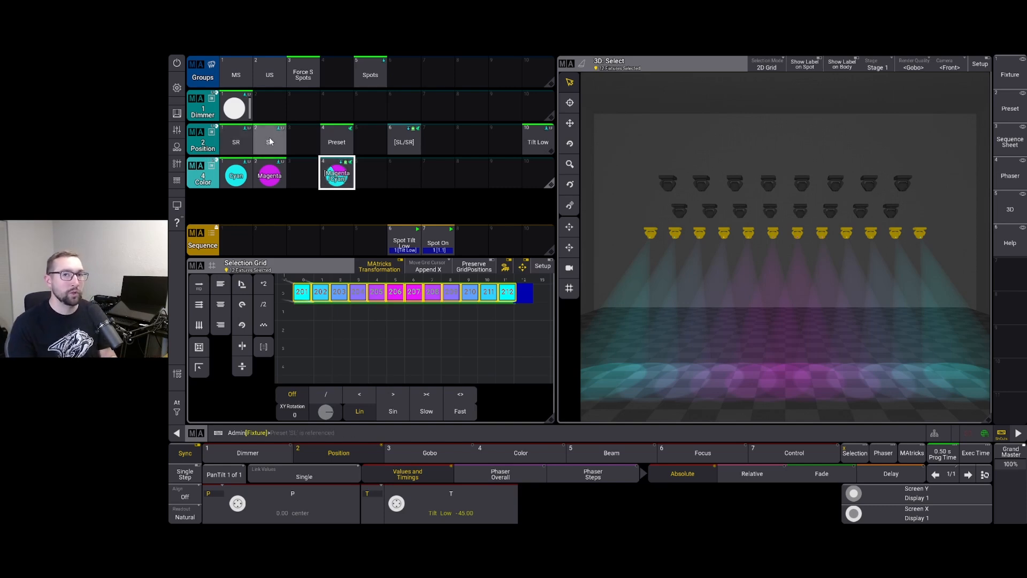